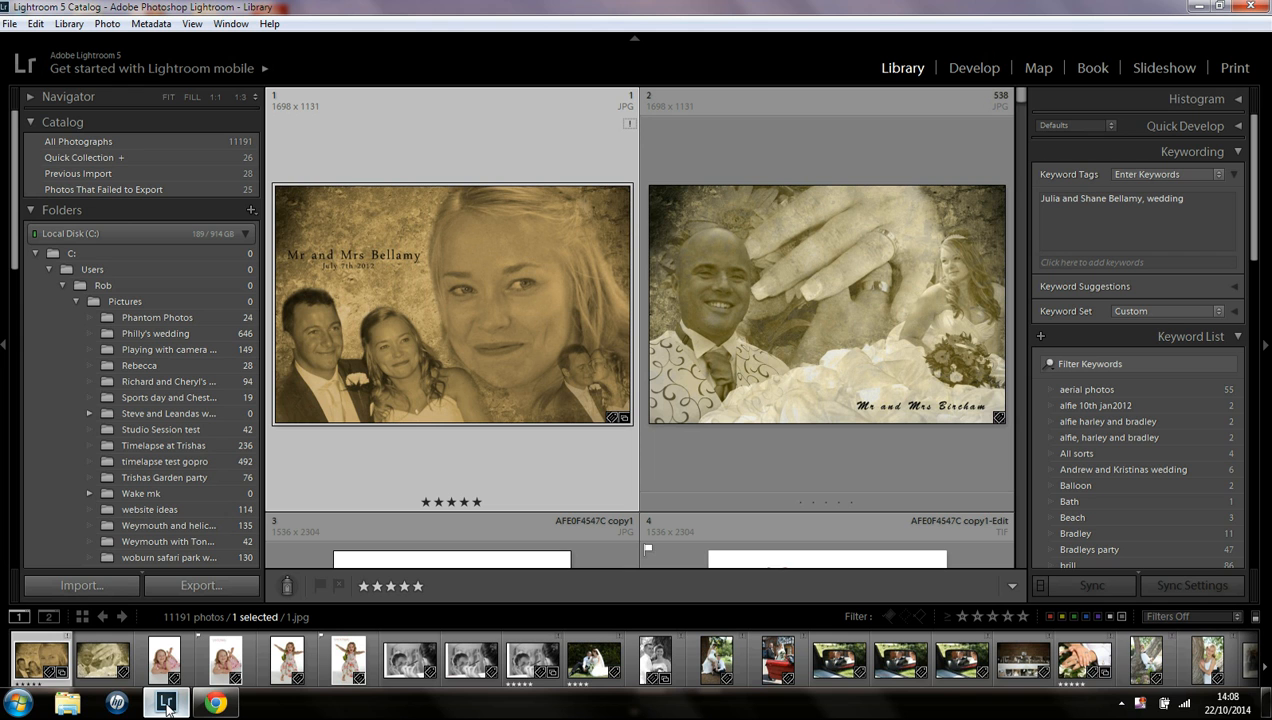
Collapse the Catalog panel and scroll the Folders panel down to TOSHIBA EXT (F:) My pictures.
click(96, 678)
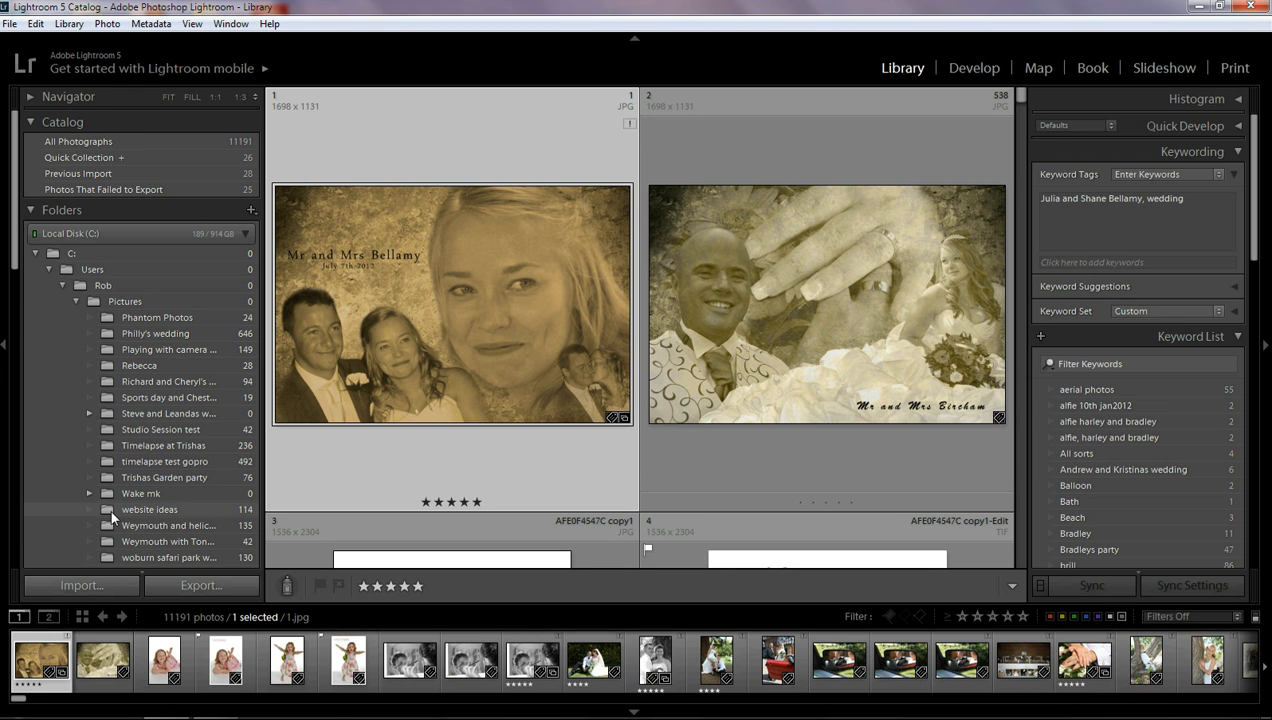
mouse_move(22, 270)
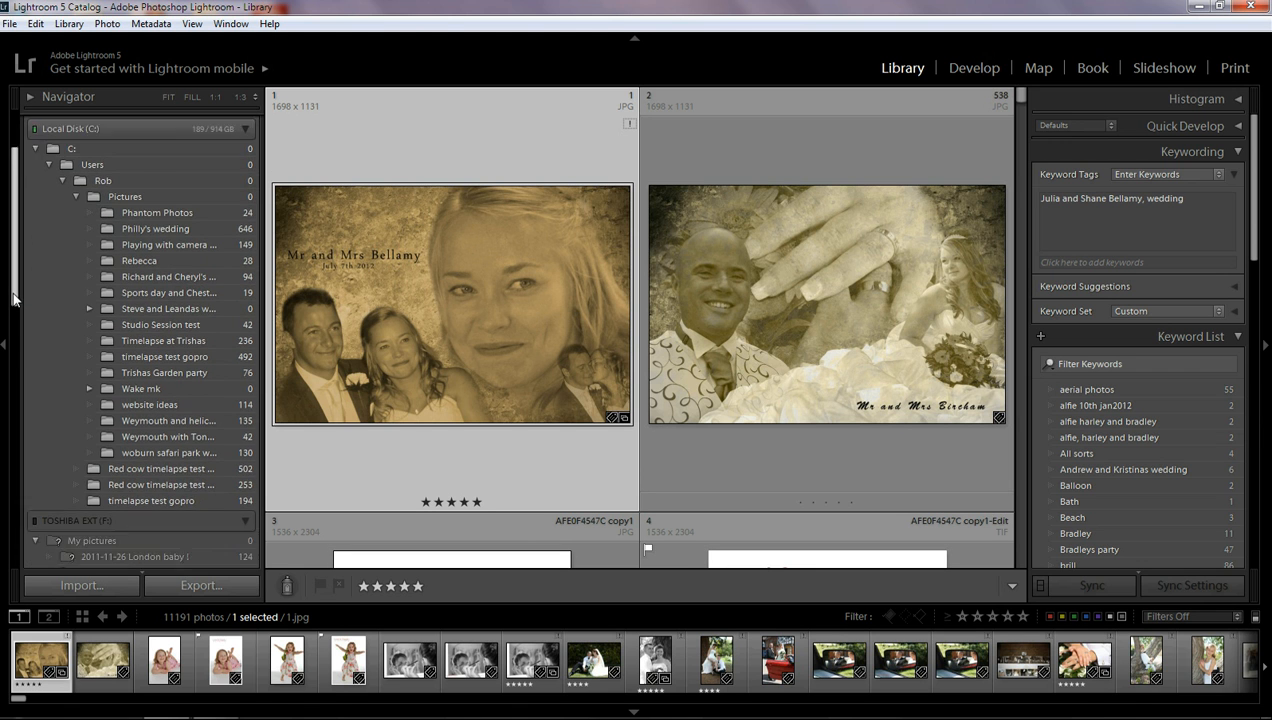
scroll(down, 3)
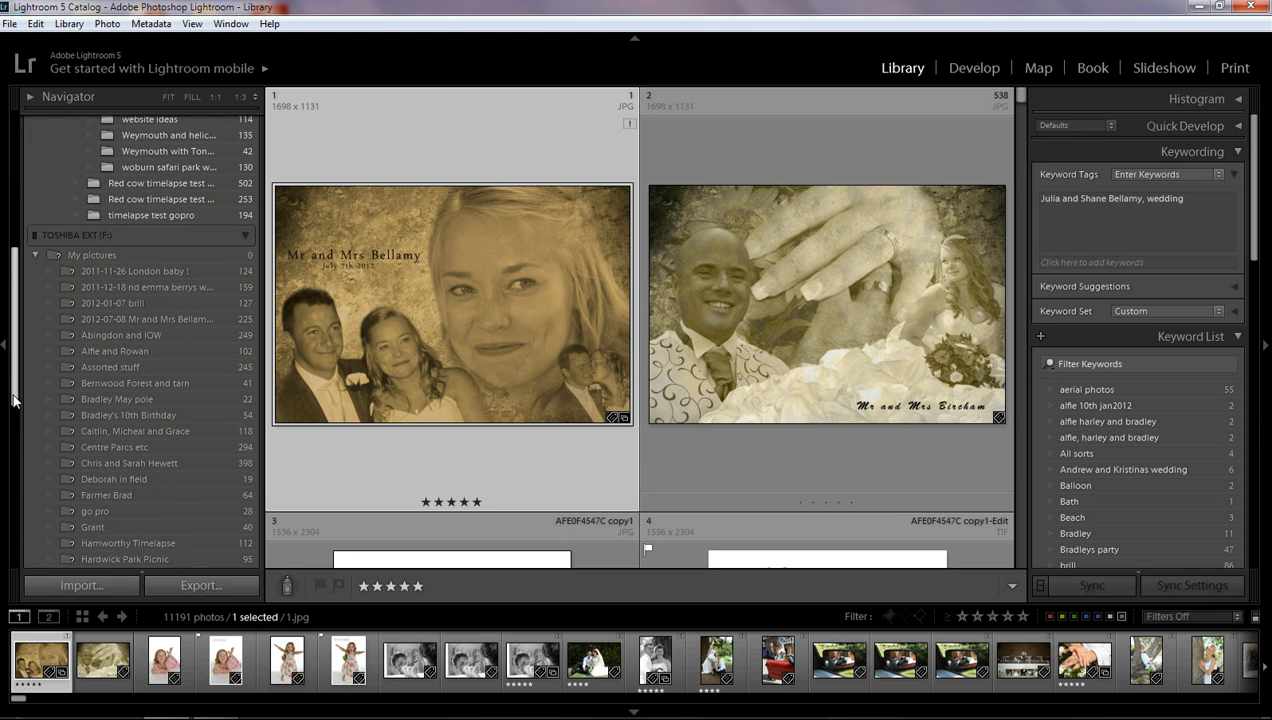
scroll(down, 3)
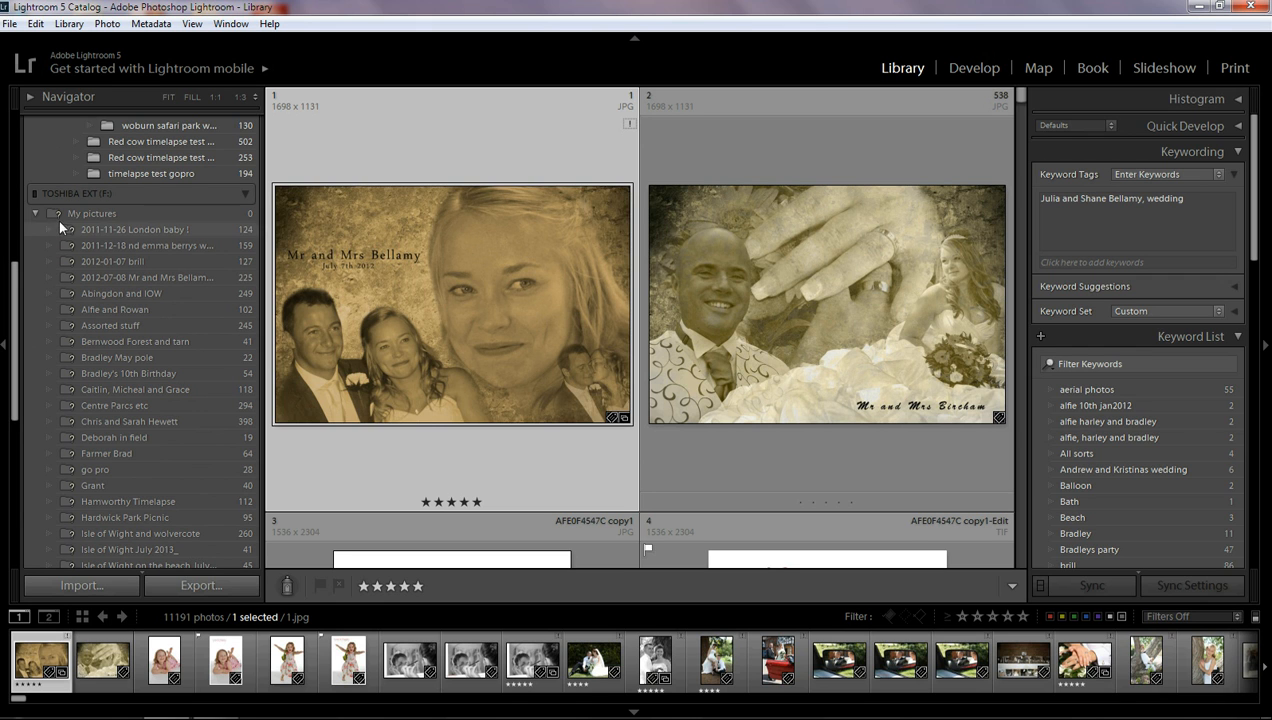
mouse_move(92, 206)
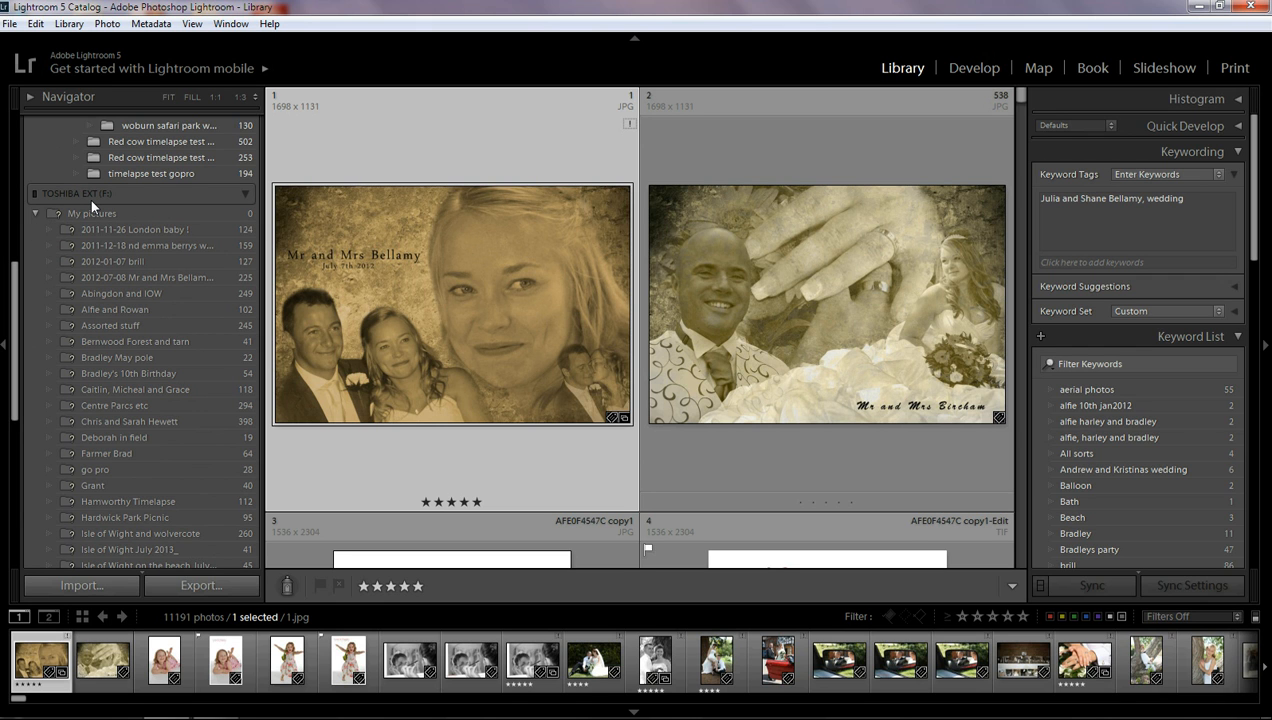
mouse_move(78, 358)
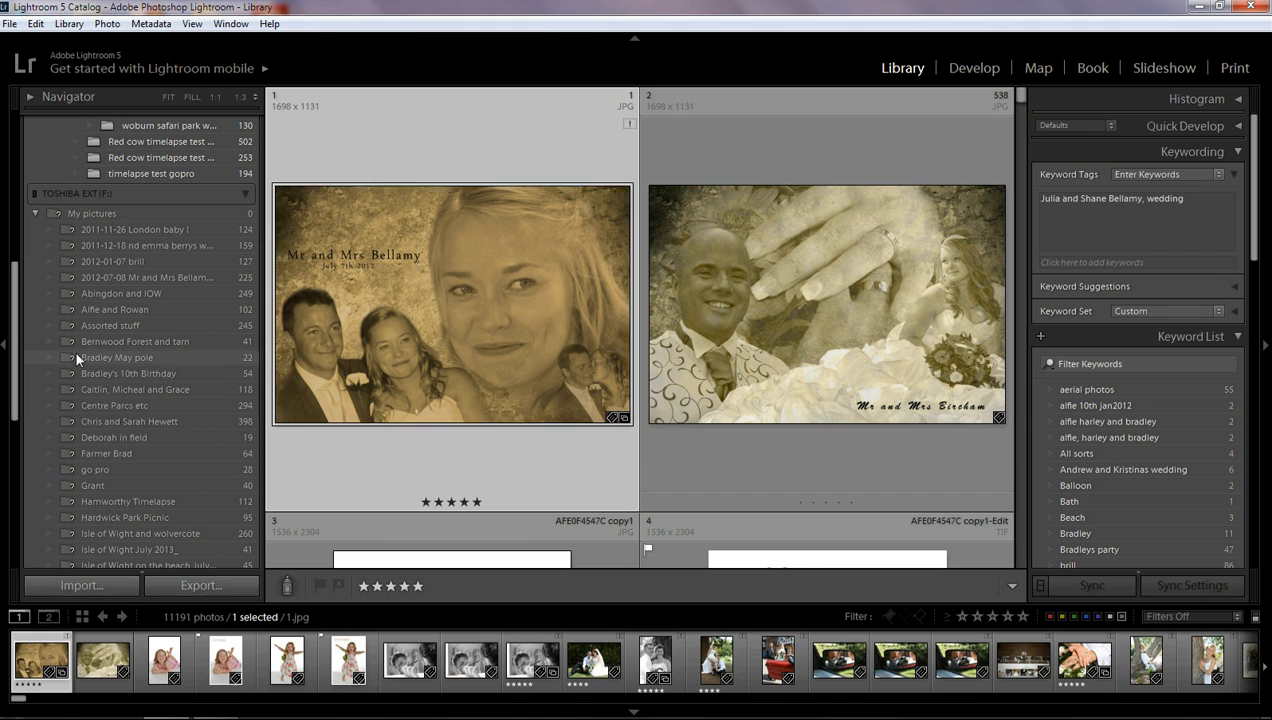
mouse_move(80, 356)
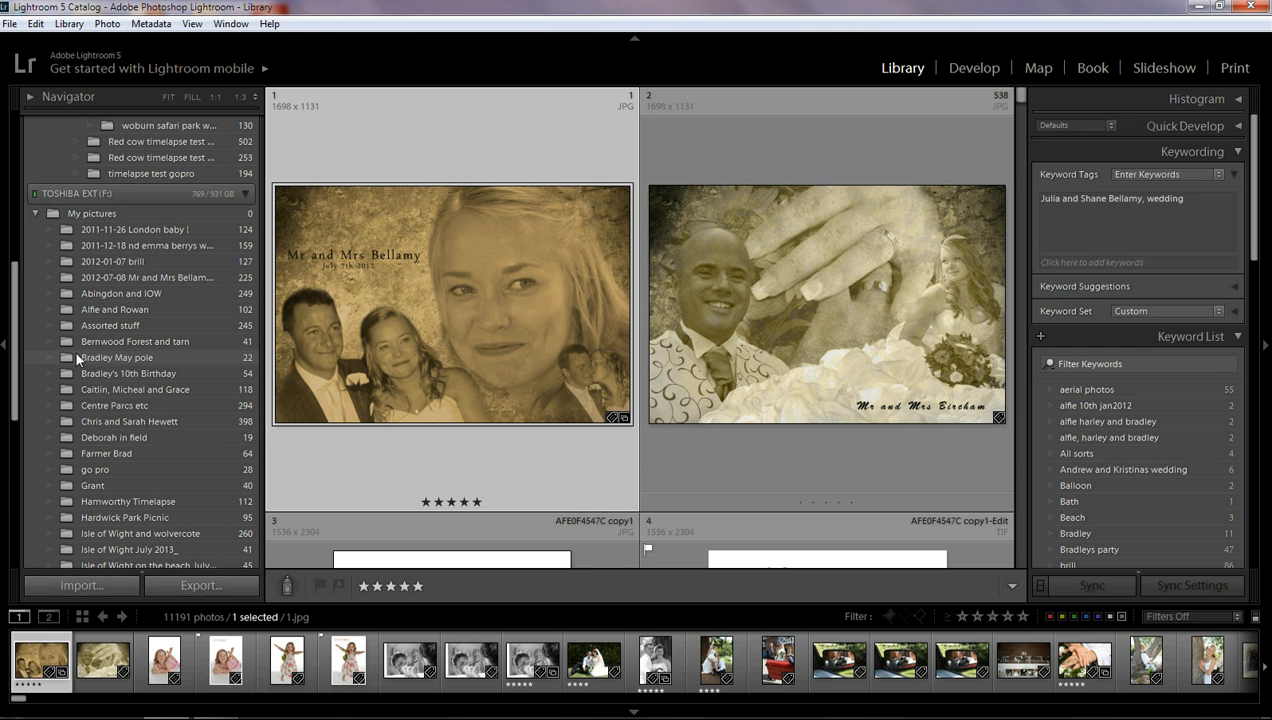
mouse_move(110, 288)
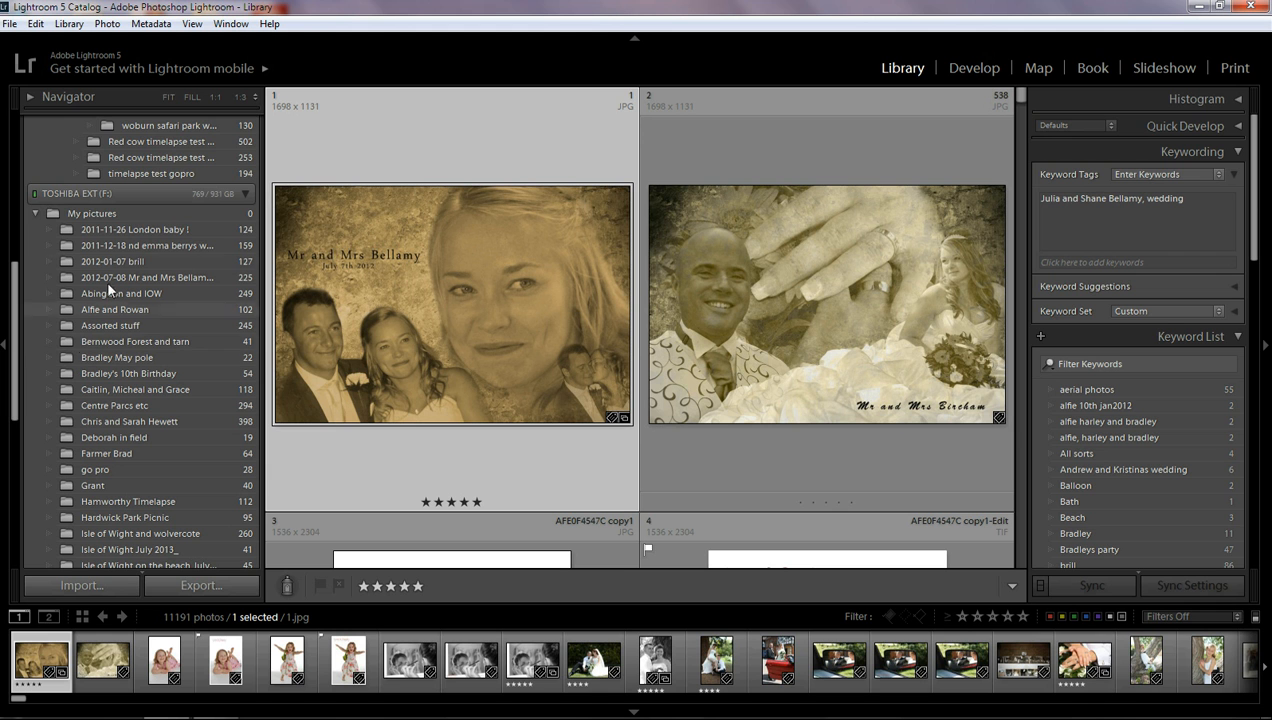
Browse the 2011-11-26 London baby and emma benys wedding folders, ending on London baby's photos.
click(136, 228)
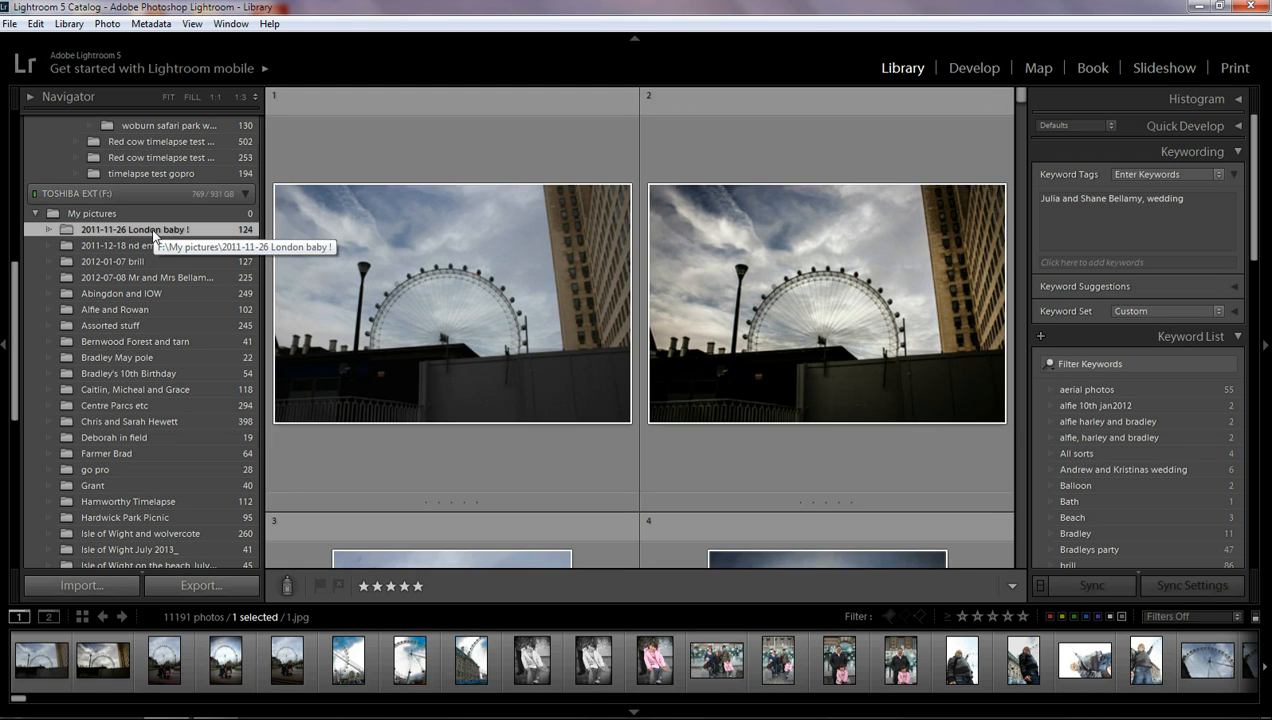
click(136, 228)
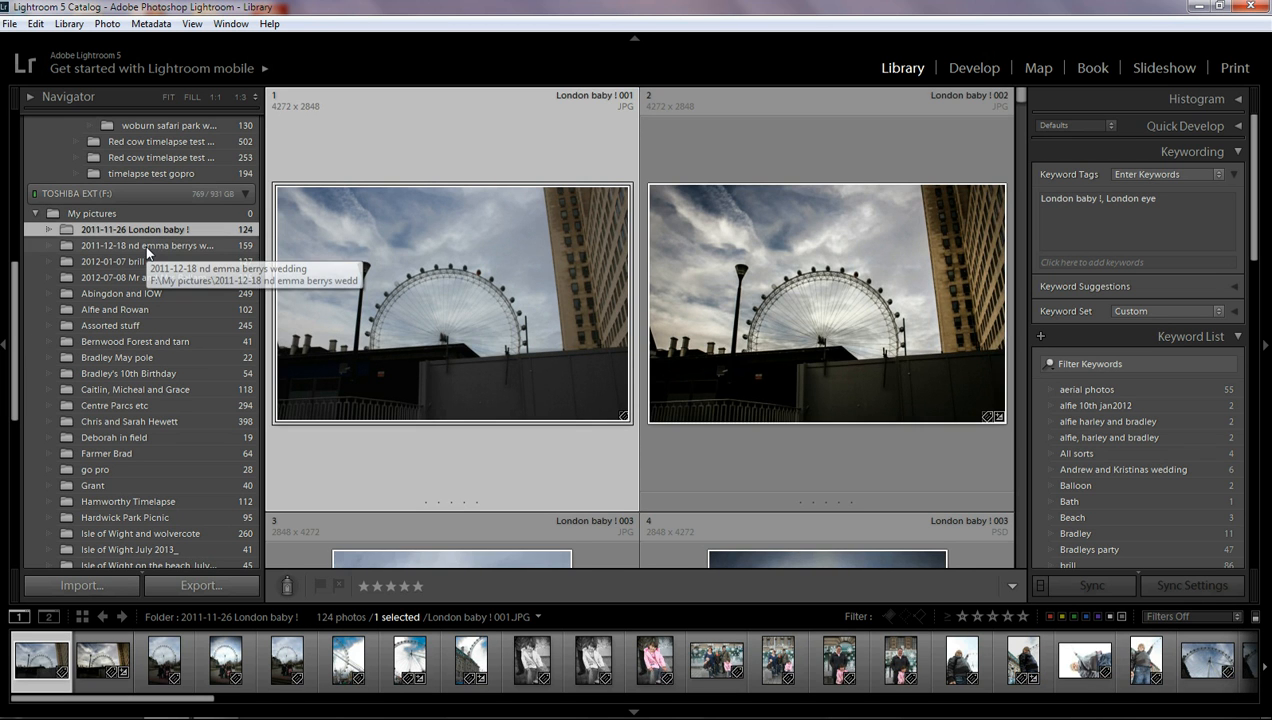
click(148, 244)
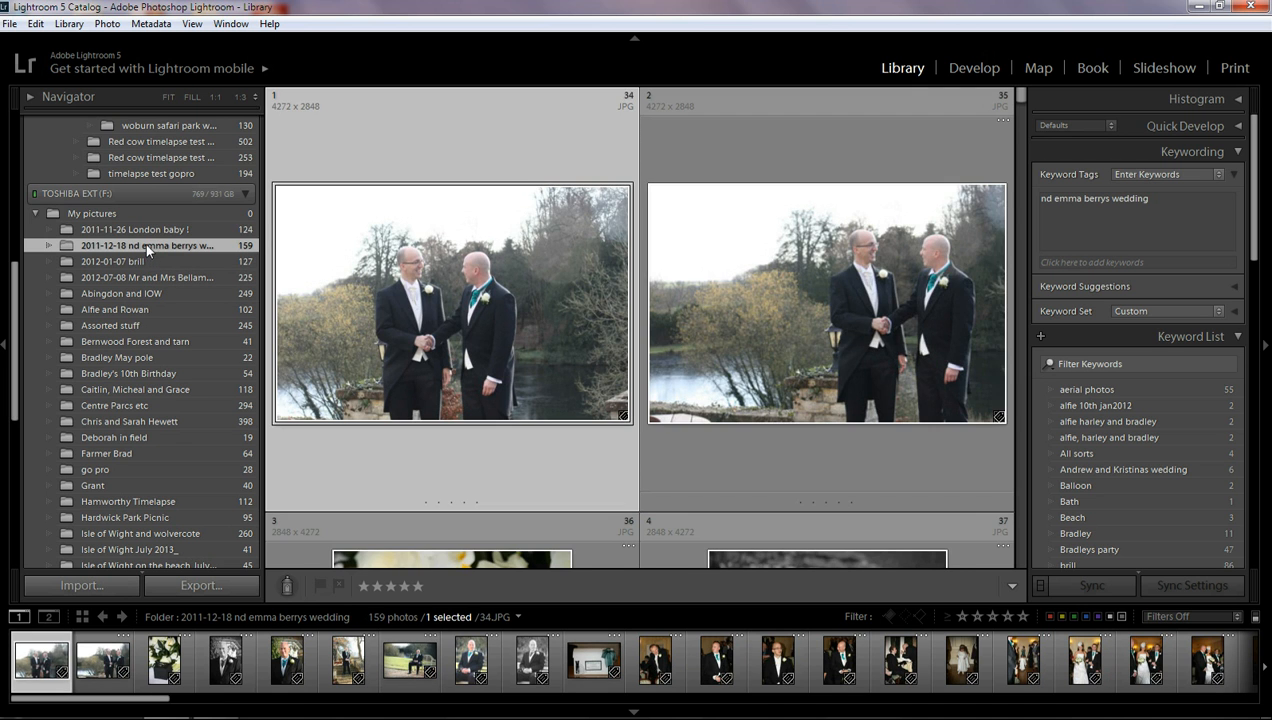
click(136, 228)
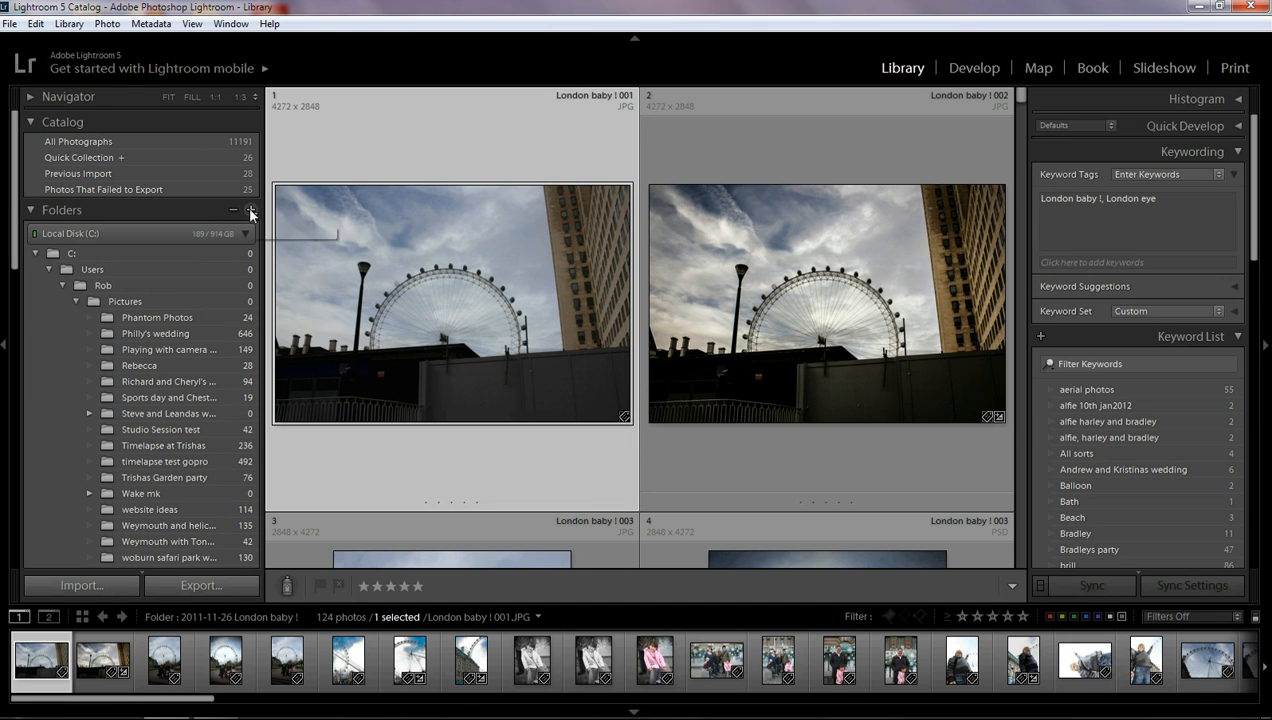
Start Add Folder from the Folders panel's + menu to get the folder chooser dialog.
click(252, 210)
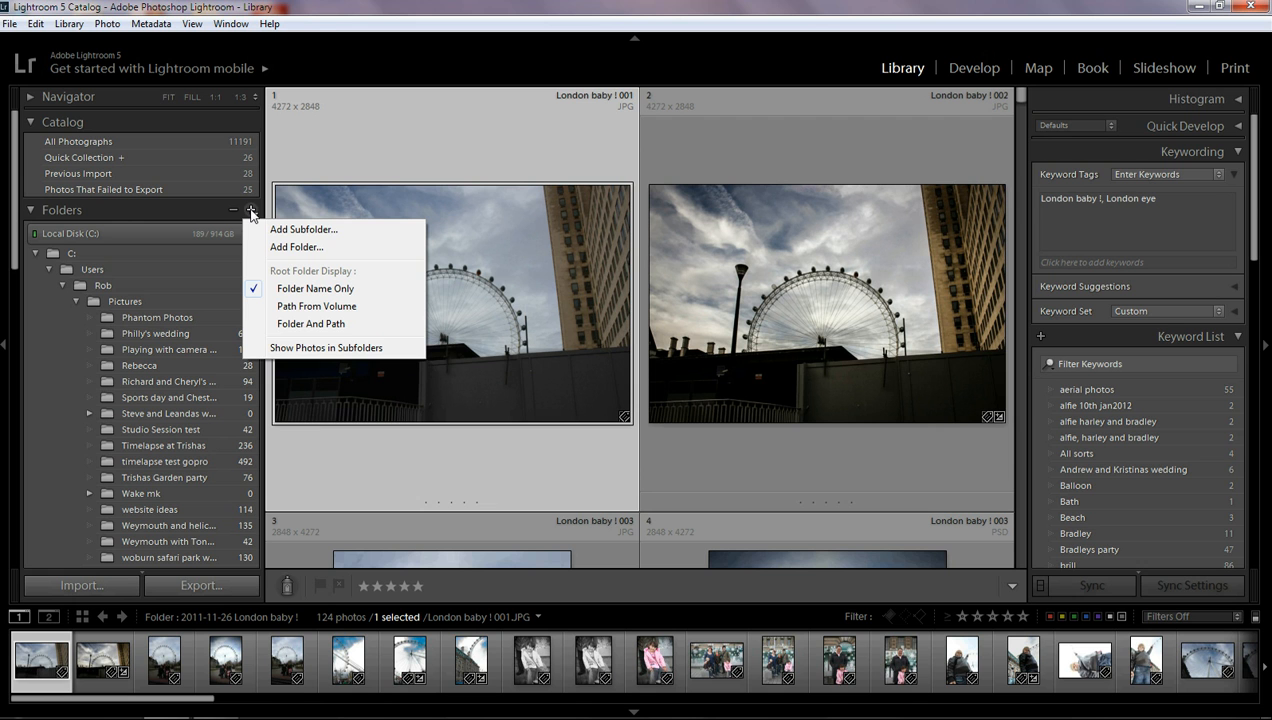
mouse_move(296, 248)
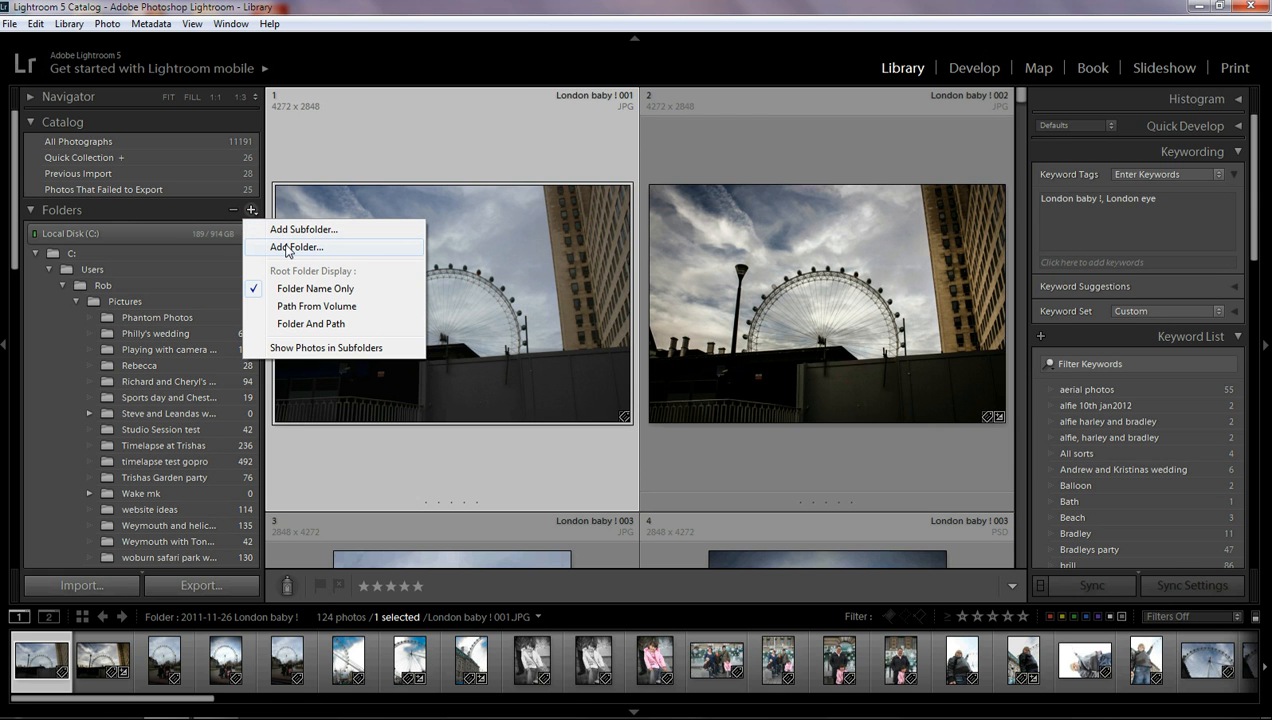
click(296, 248)
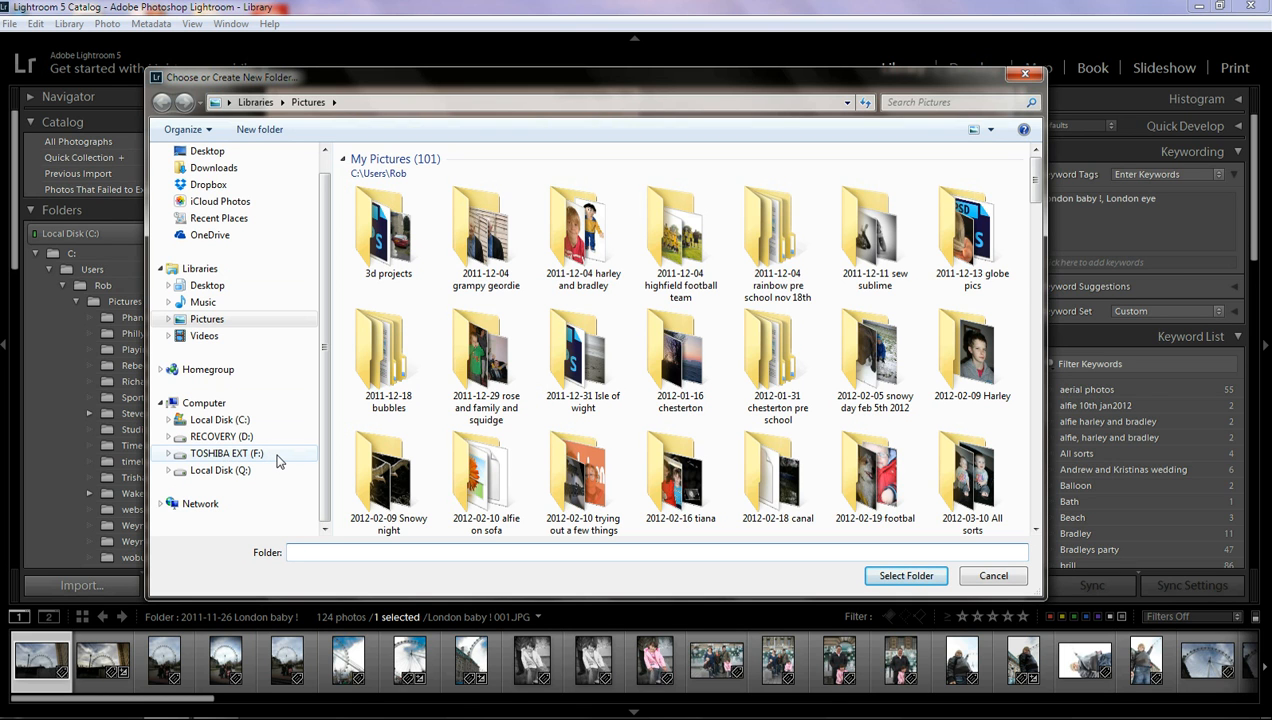
Browse to TOSHIBA EXT (F:), delete an accidentally created New folder, and choose My pictures.
click(224, 452)
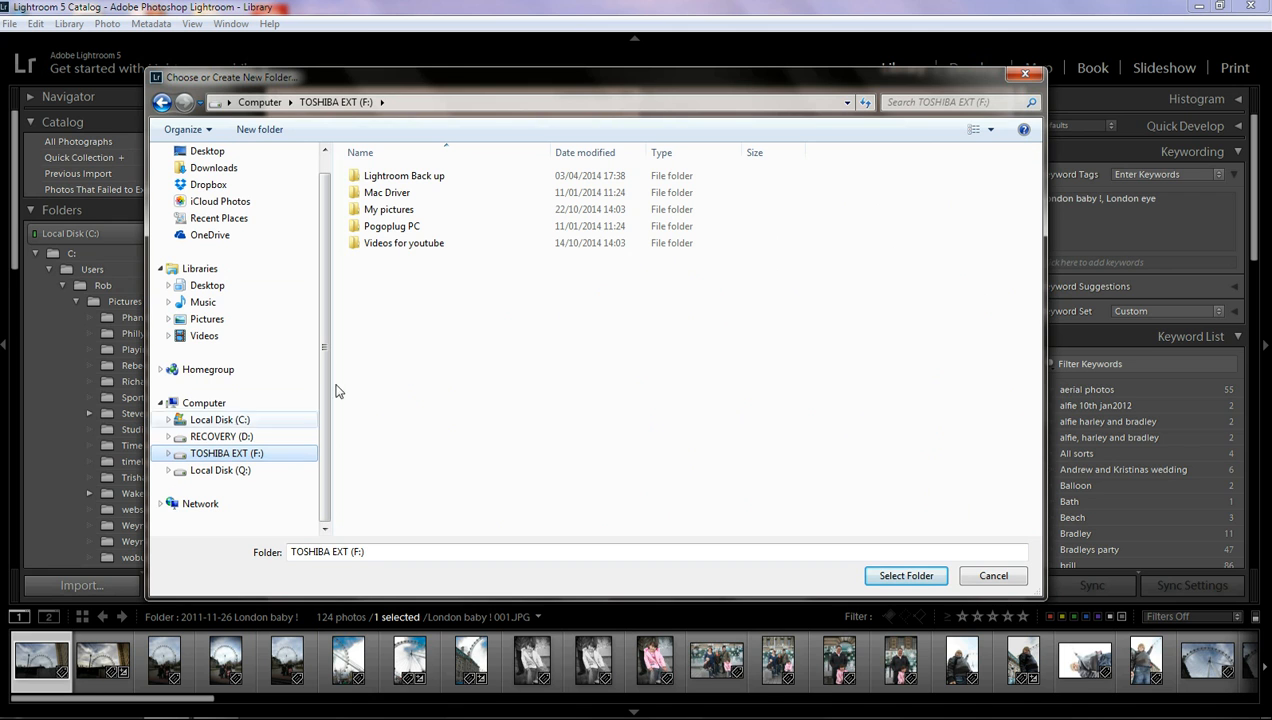
mouse_move(414, 320)
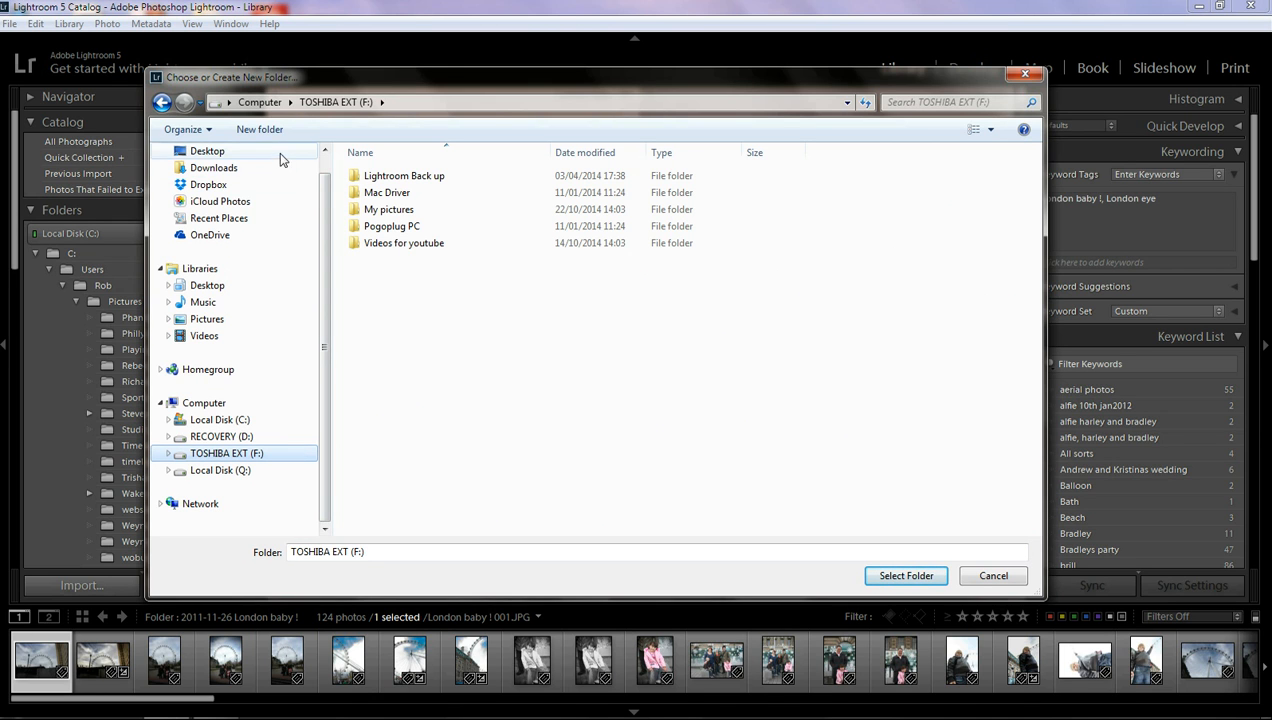
click(260, 128)
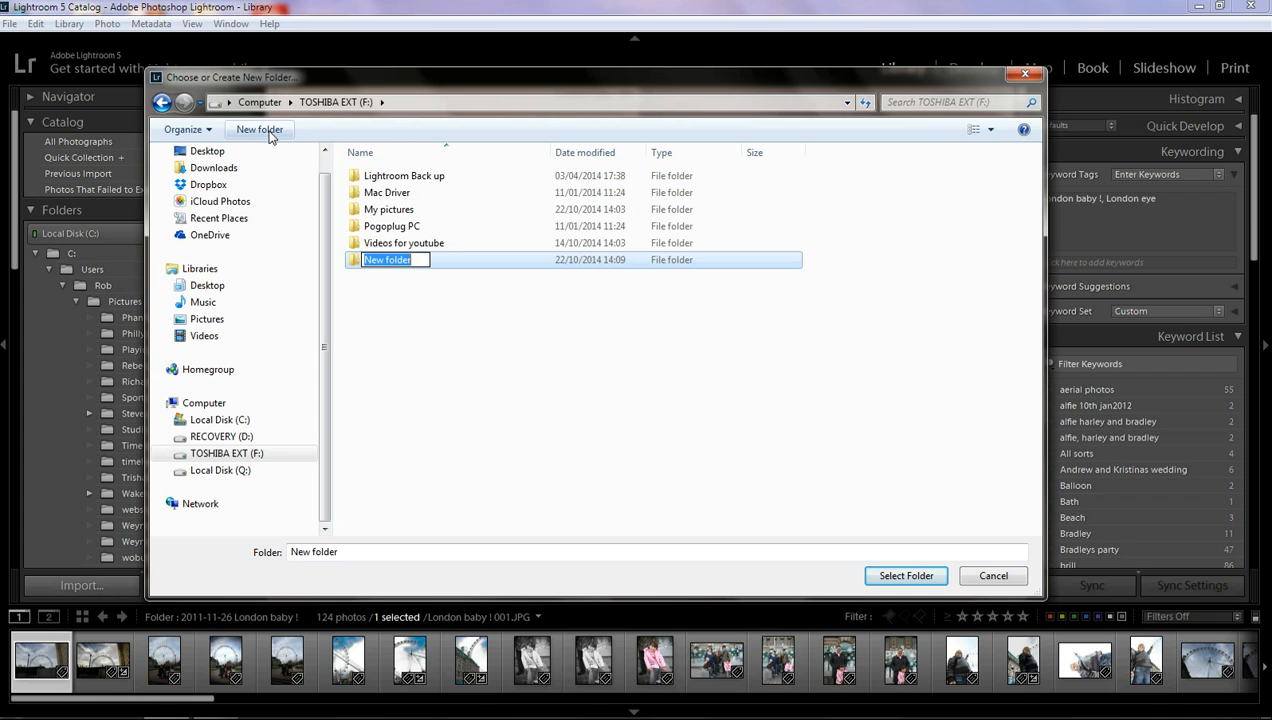
mouse_move(380, 276)
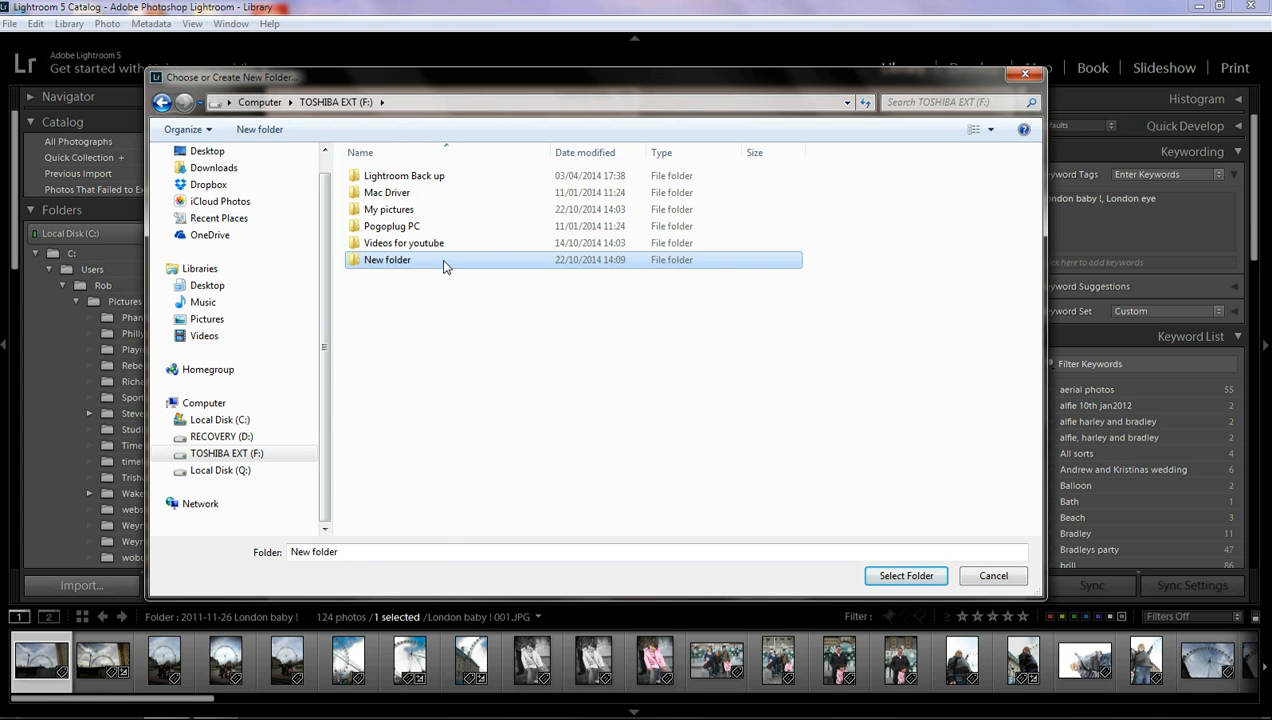
right_click(384, 260)
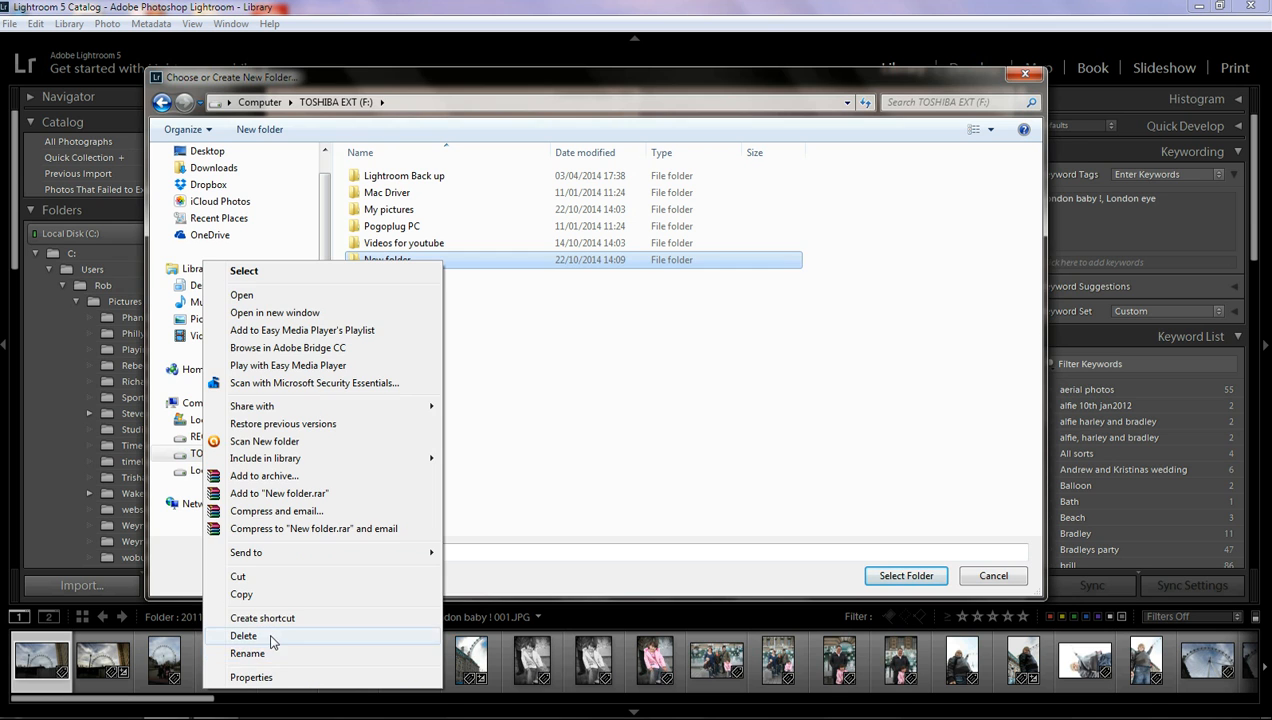
click(244, 636)
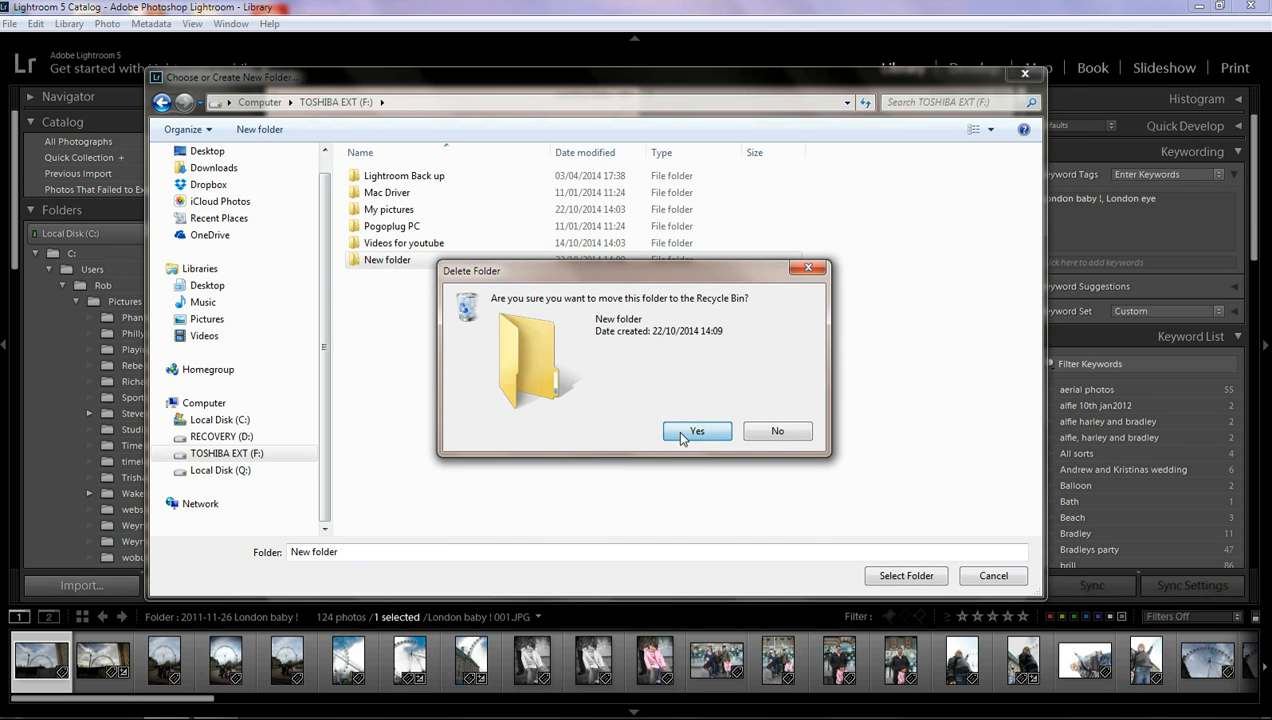
click(696, 432)
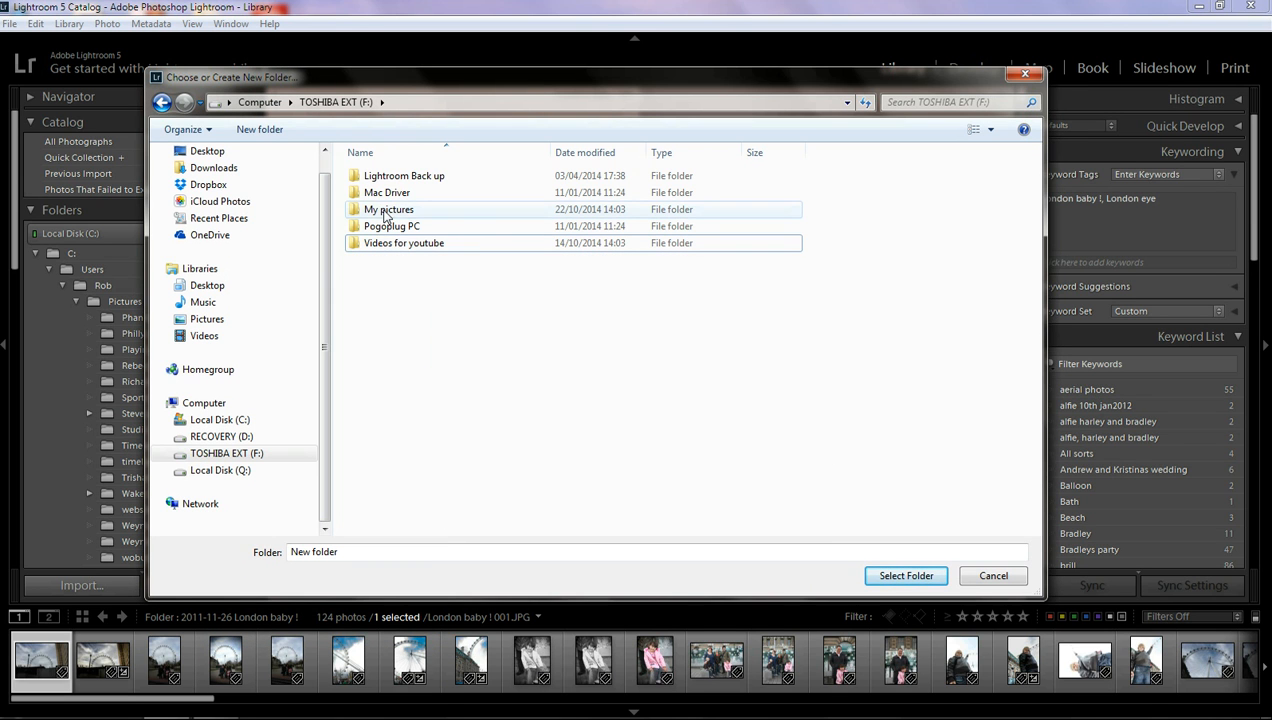
click(388, 210)
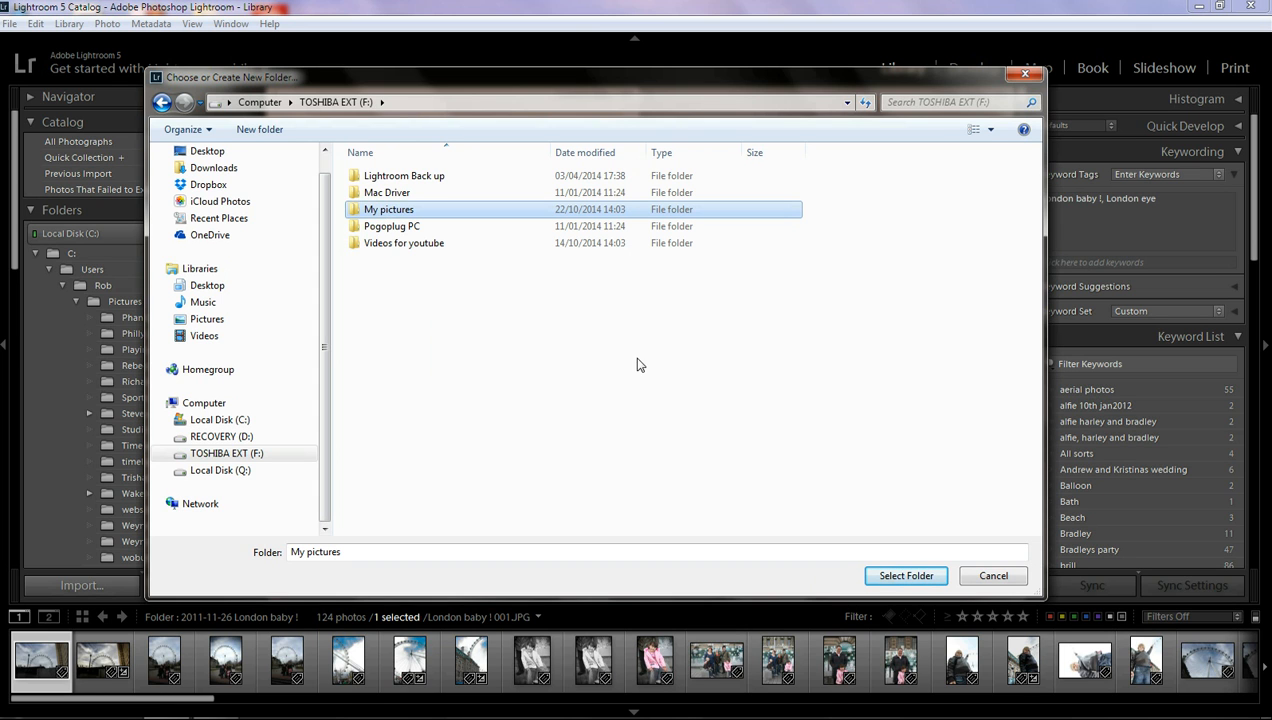
mouse_move(838, 488)
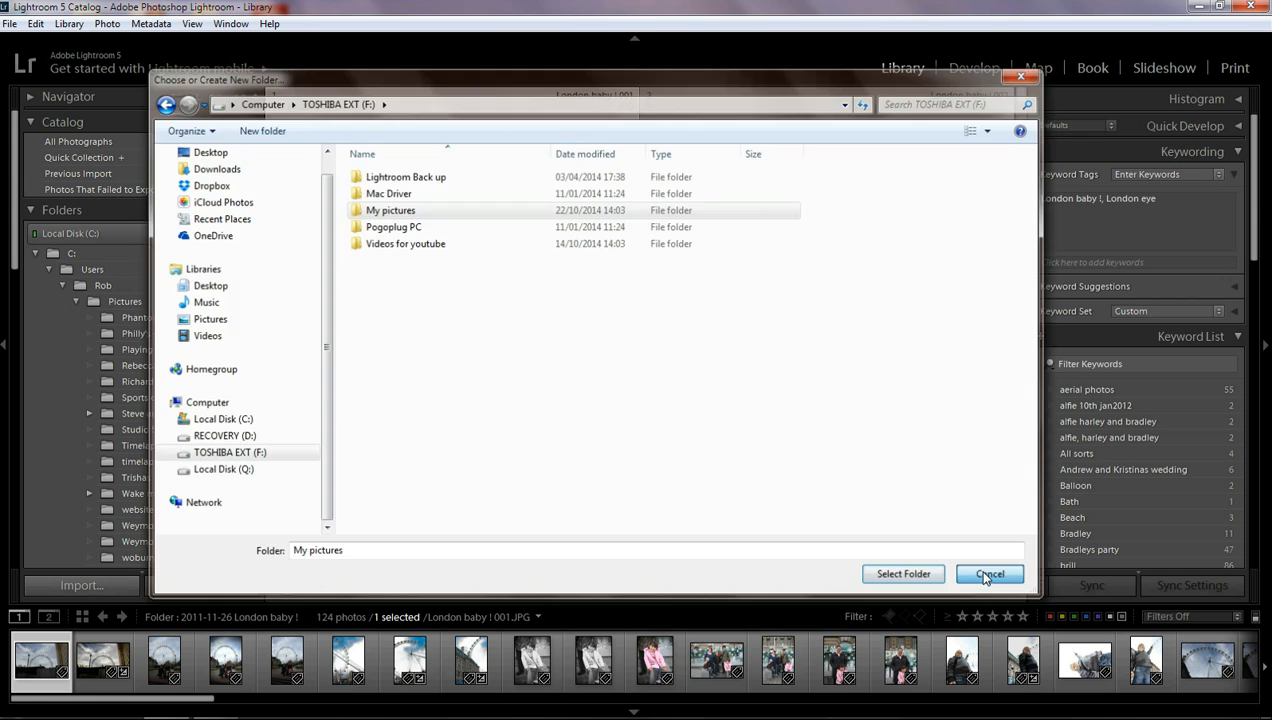
Add the chosen My pictures folder to the catalog and collapse it under TOSHIBA EXT in the Folders panel.
click(988, 574)
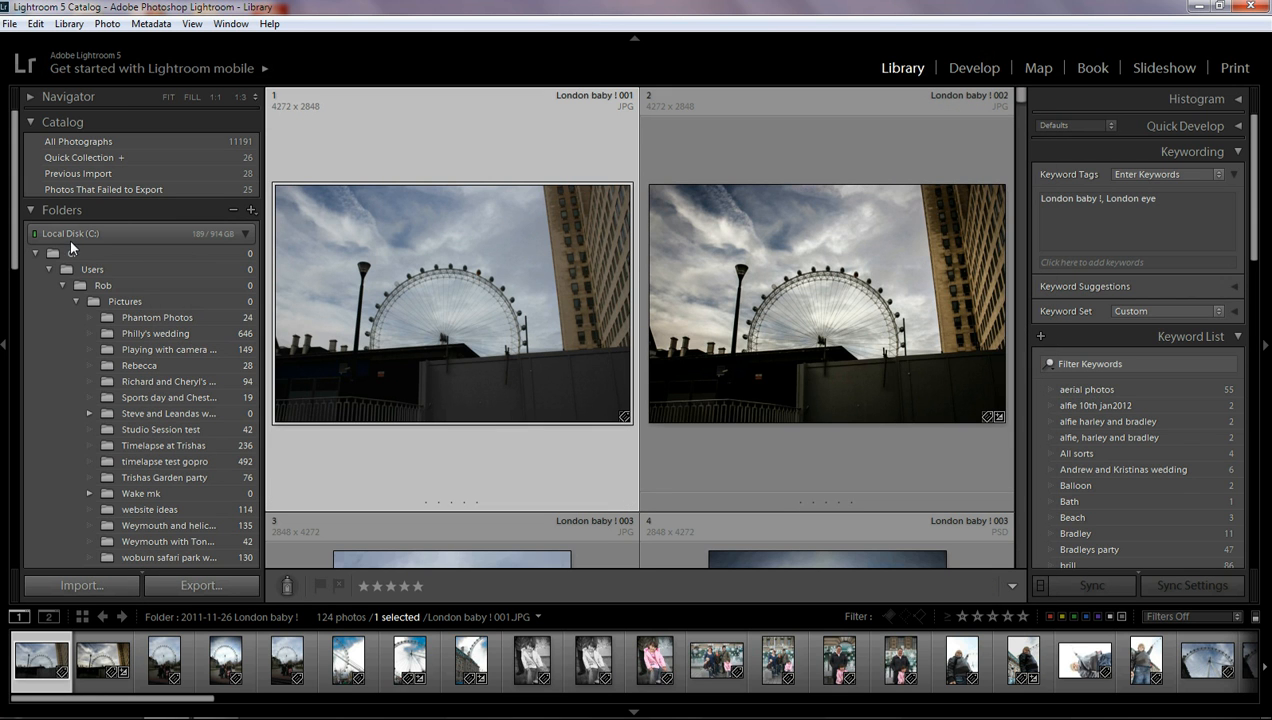
scroll(down, 3)
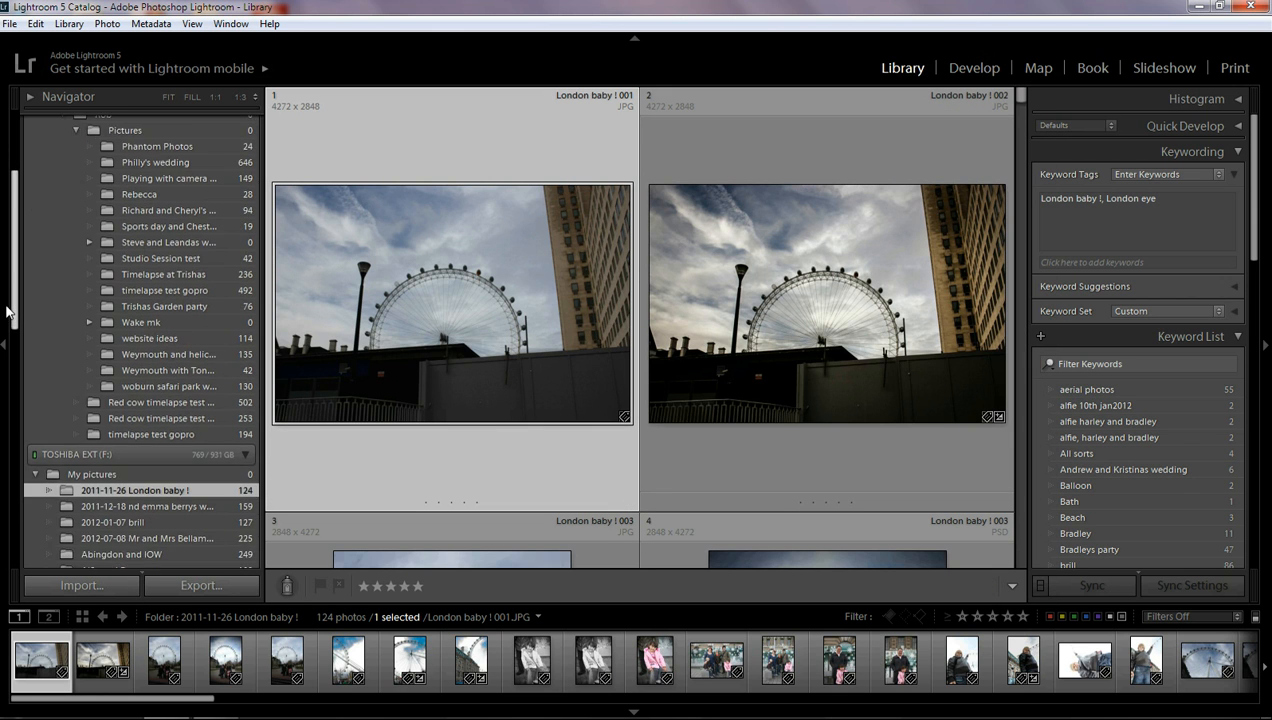
scroll(down, 3)
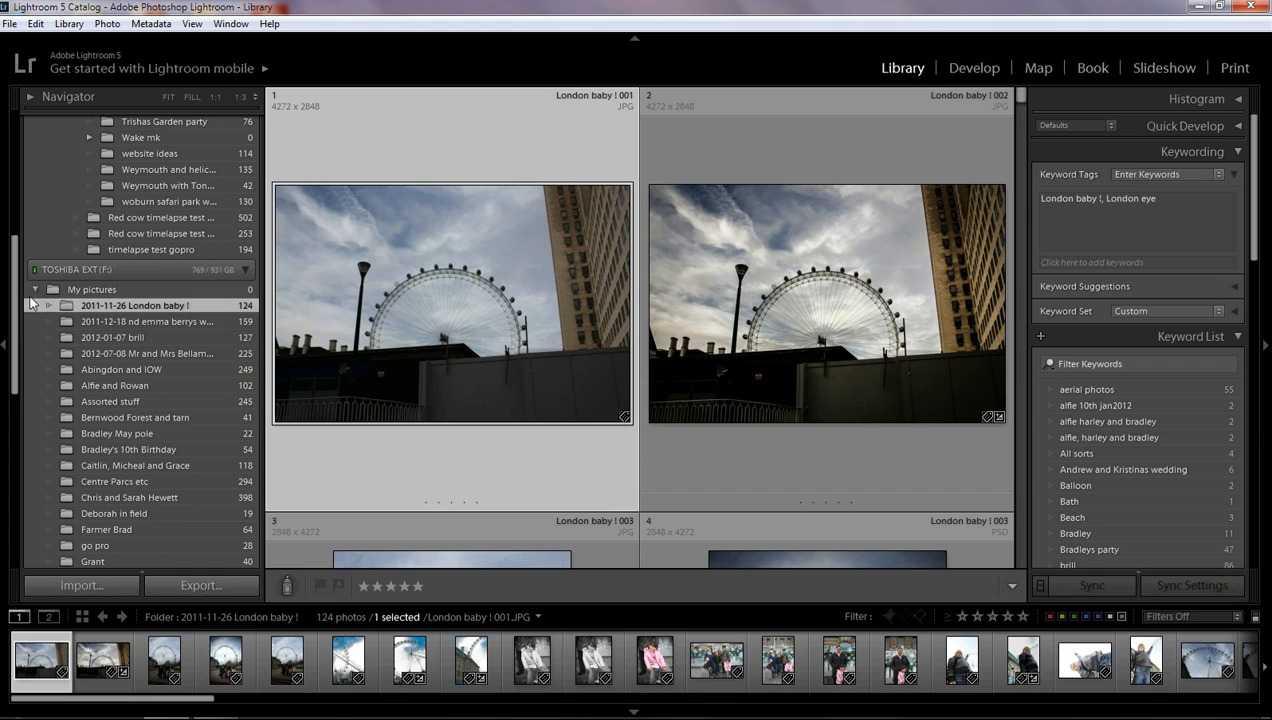
click(92, 356)
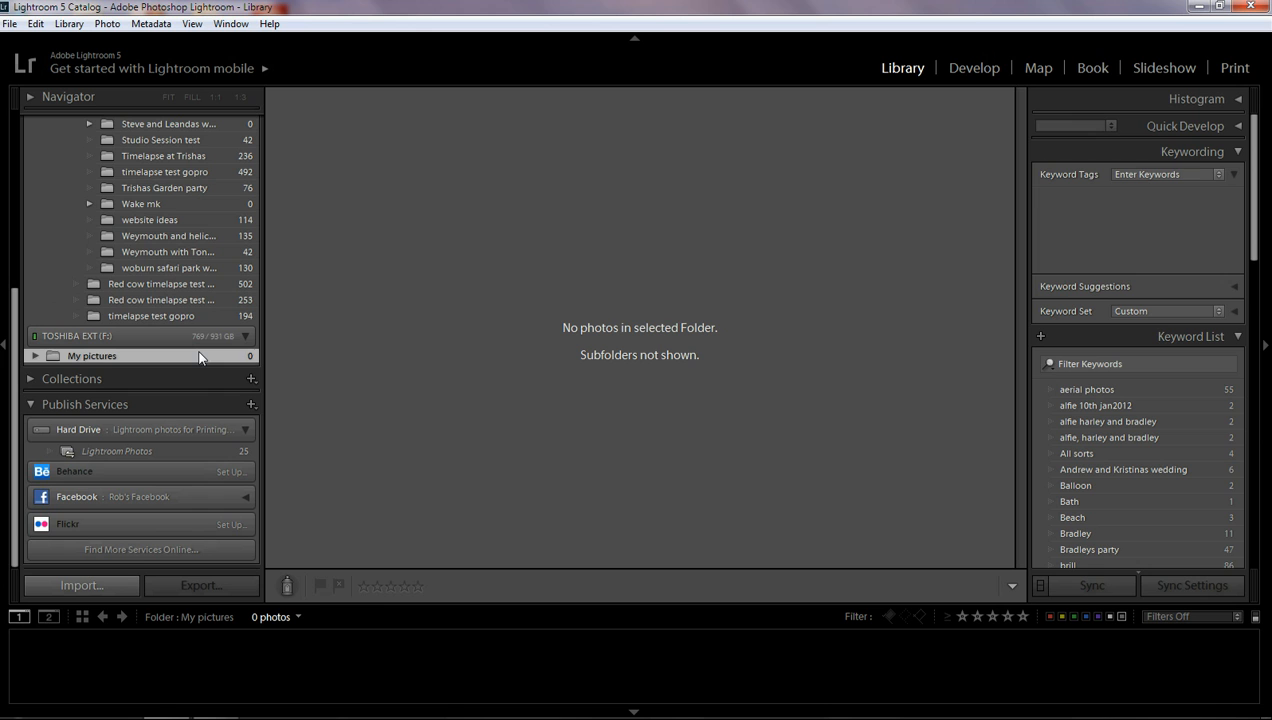
mouse_move(90, 356)
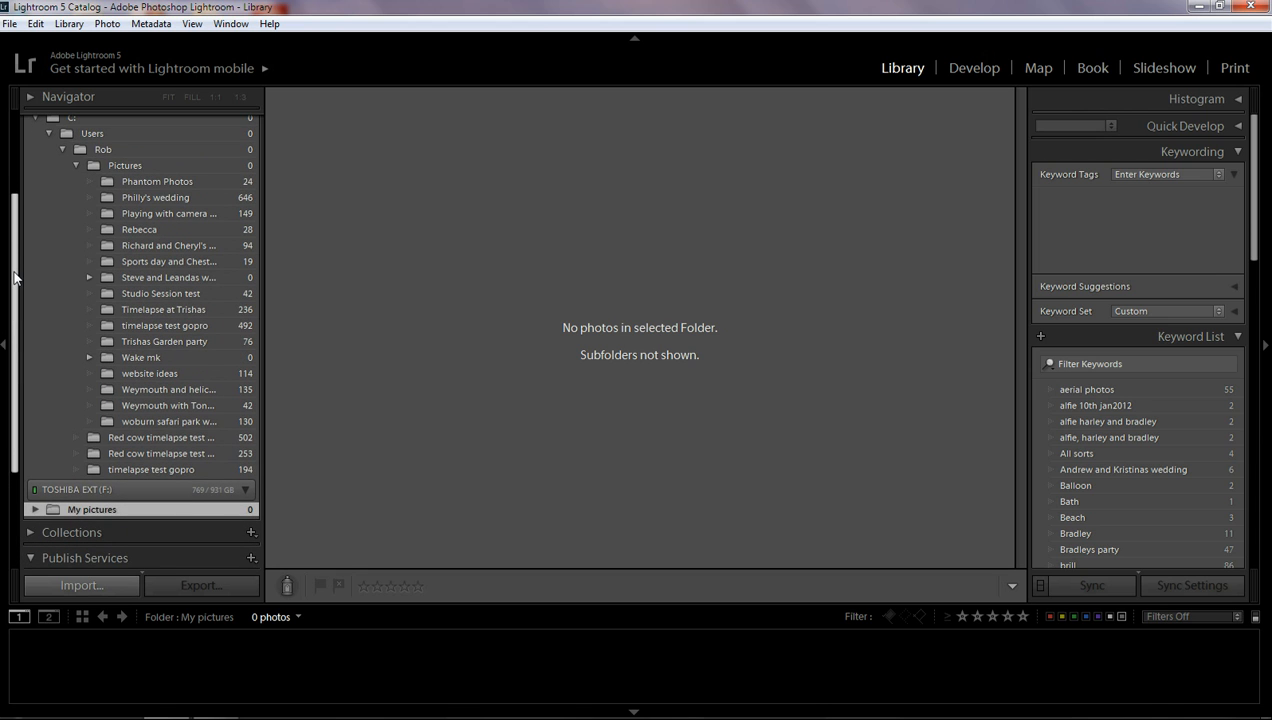
mouse_move(164, 180)
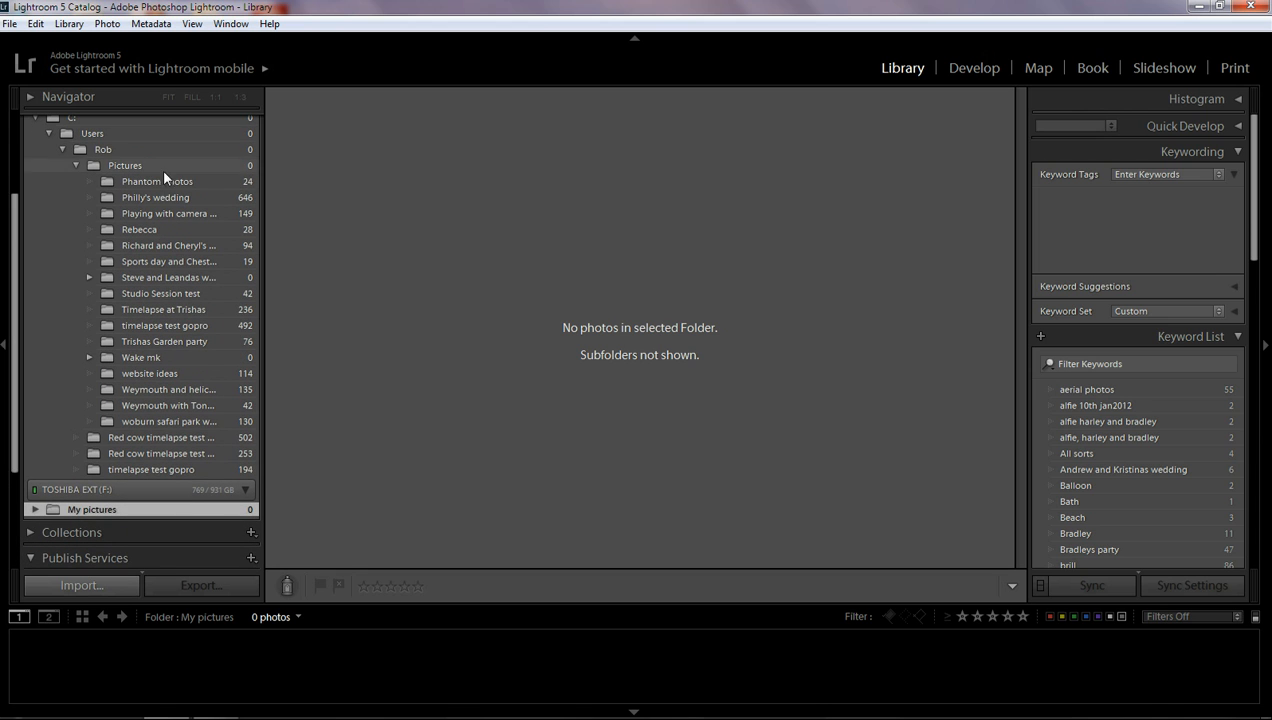
View Phantom Photos, expand My pictures' subfolders, and show the go pro folder's photos.
click(156, 180)
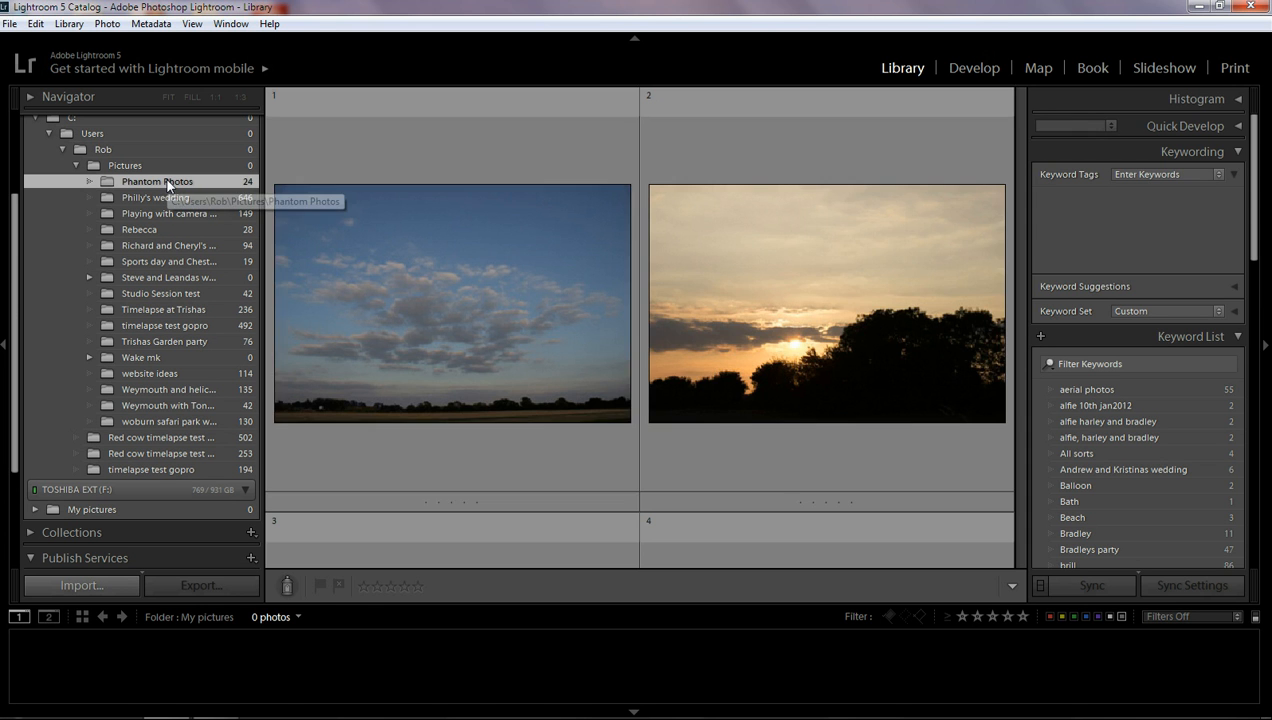
click(156, 180)
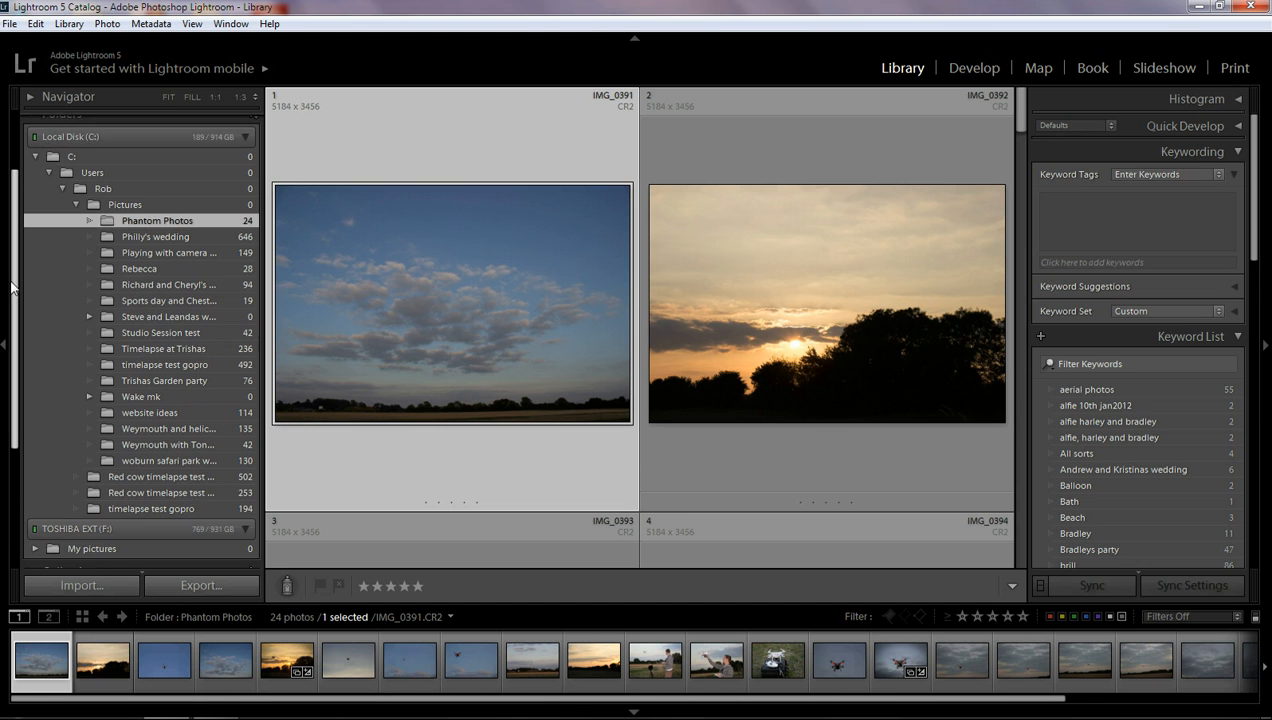
mouse_move(172, 268)
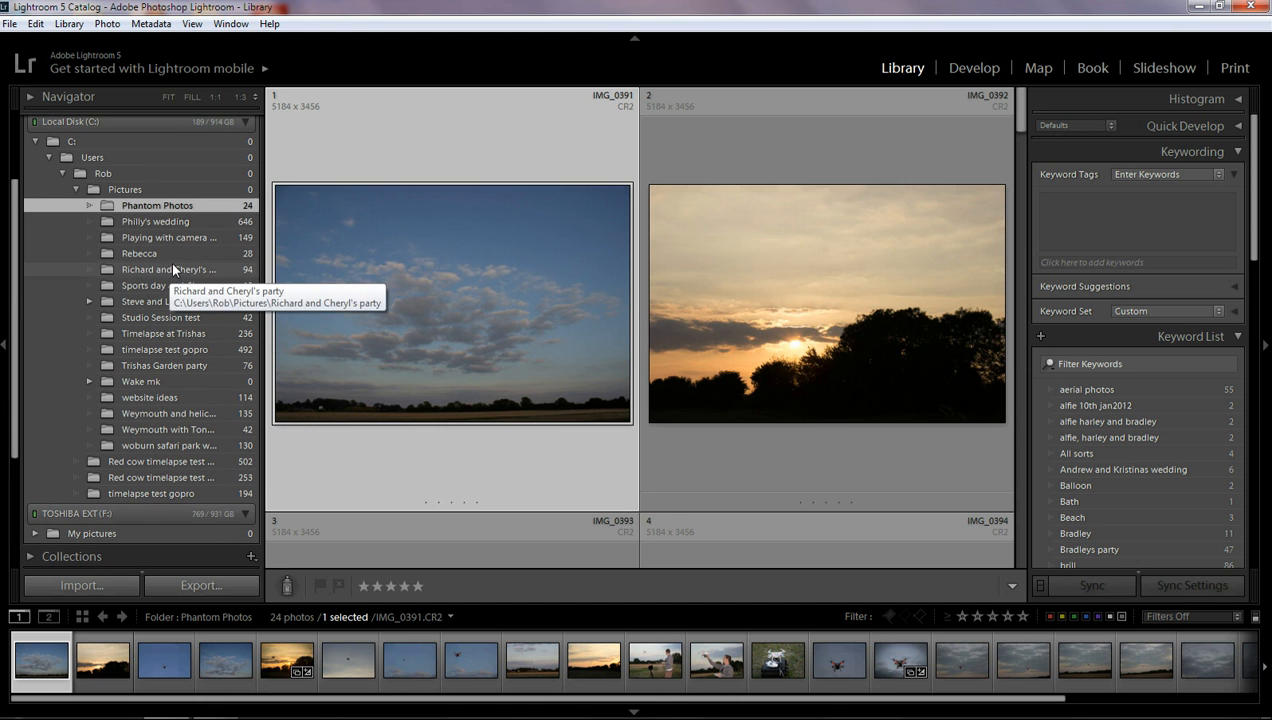
mouse_move(136, 528)
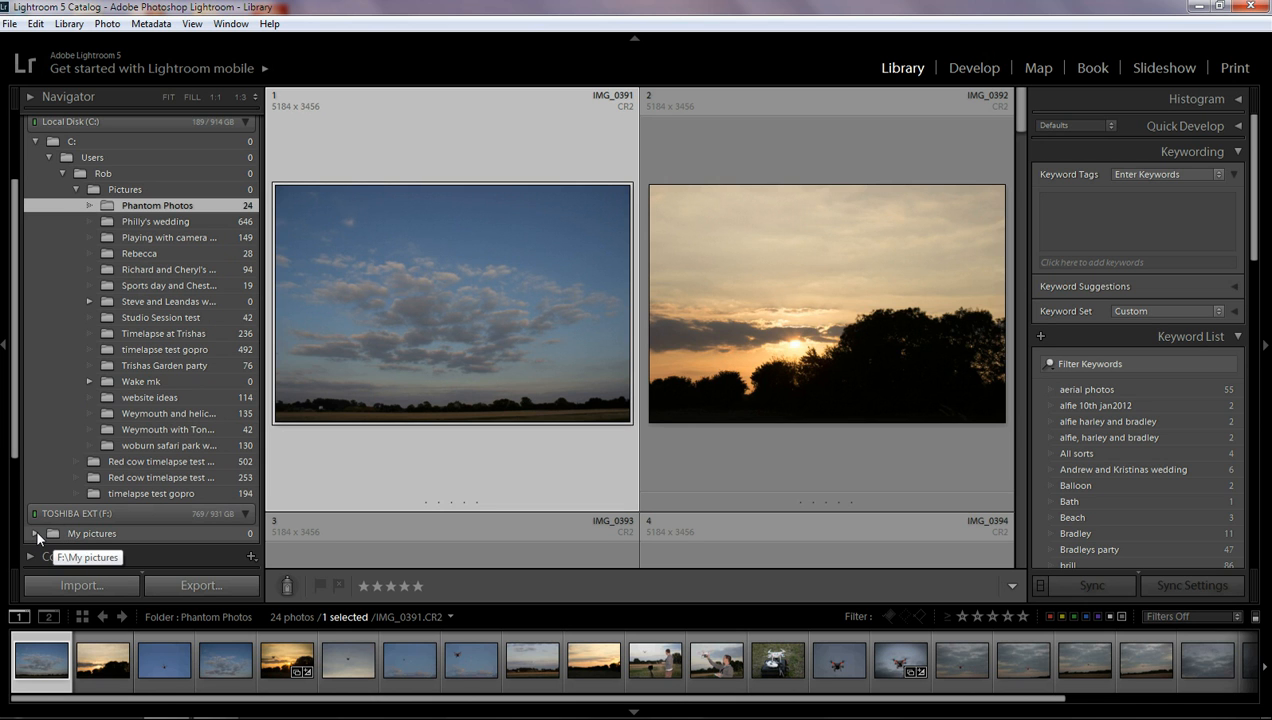
click(34, 532)
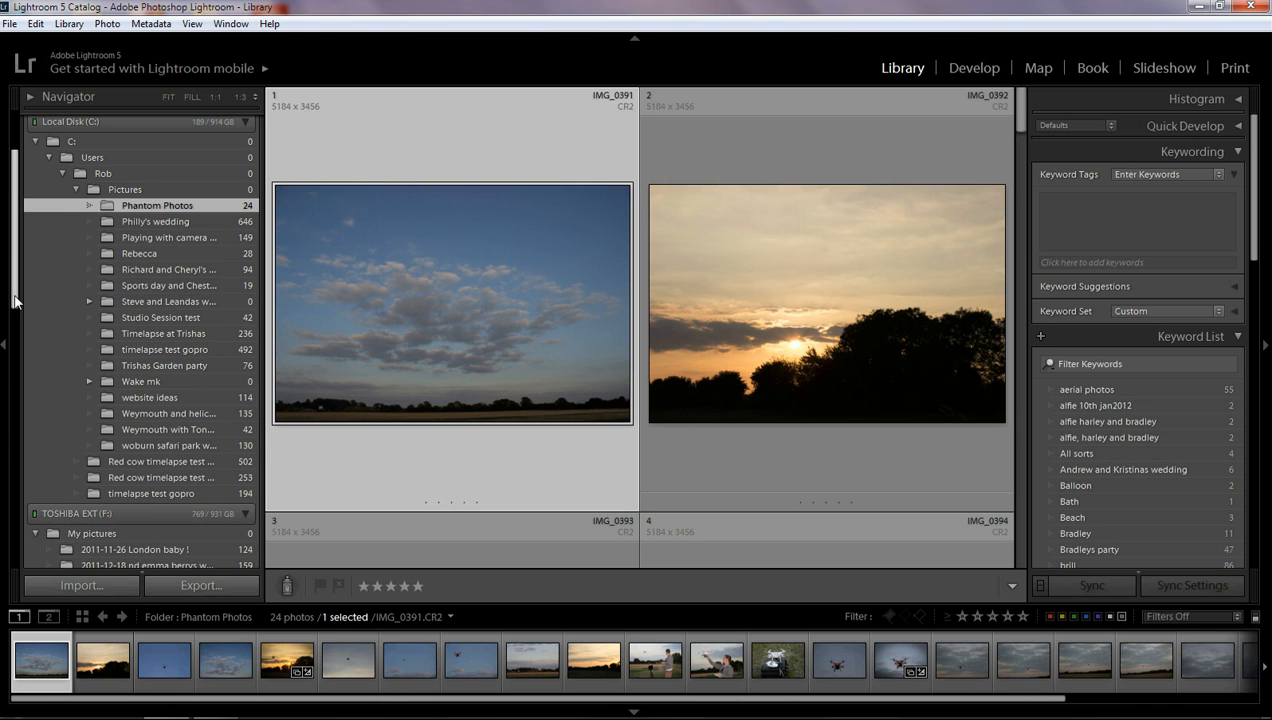
scroll(down, 3)
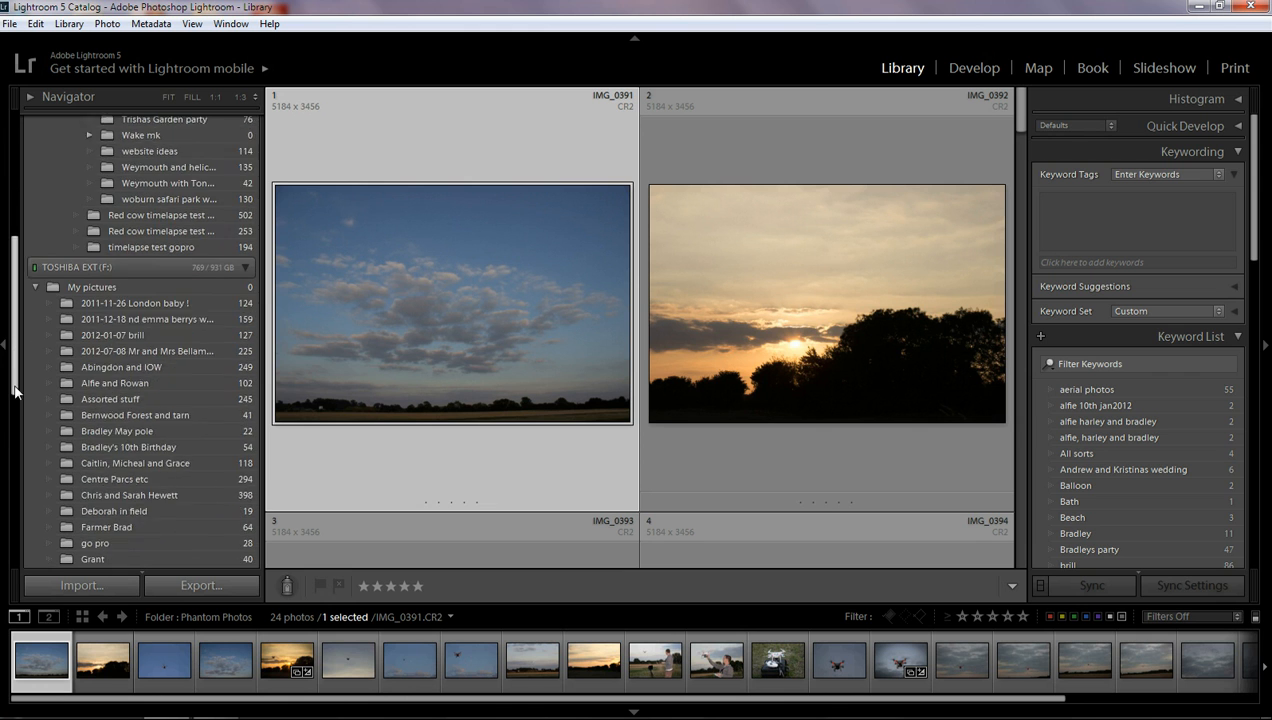
scroll(down, 3)
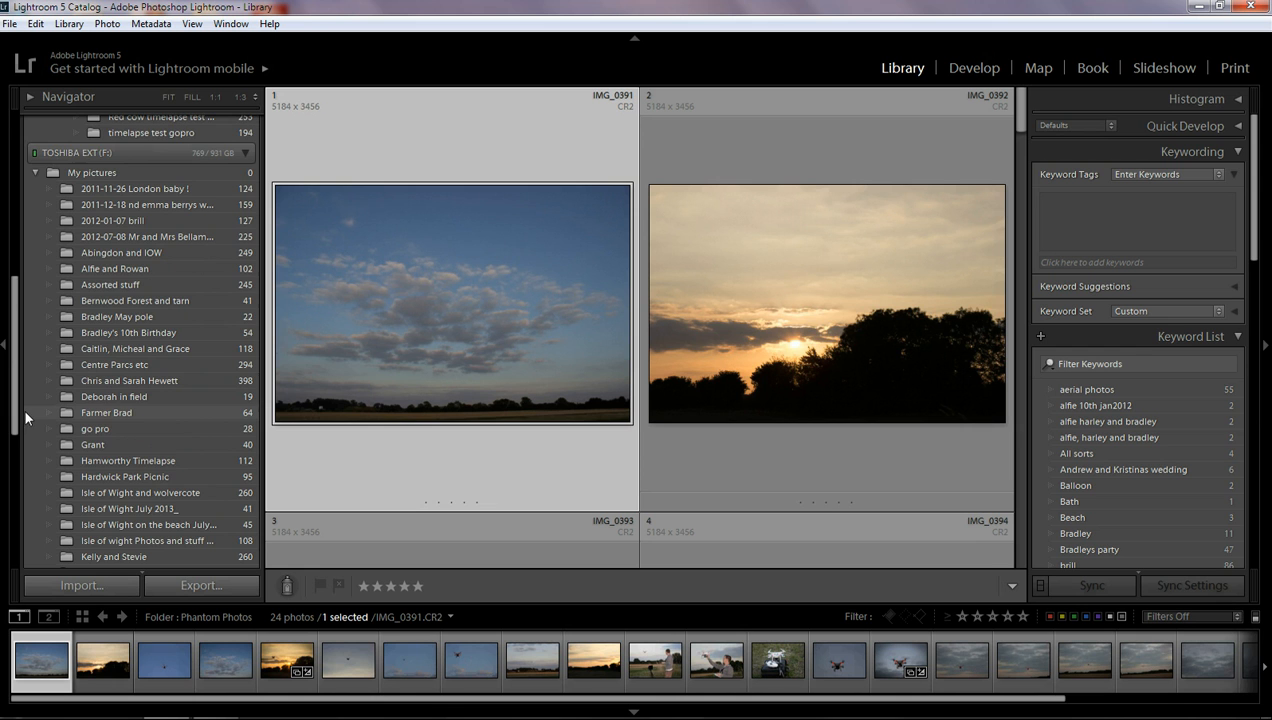
scroll(down, 3)
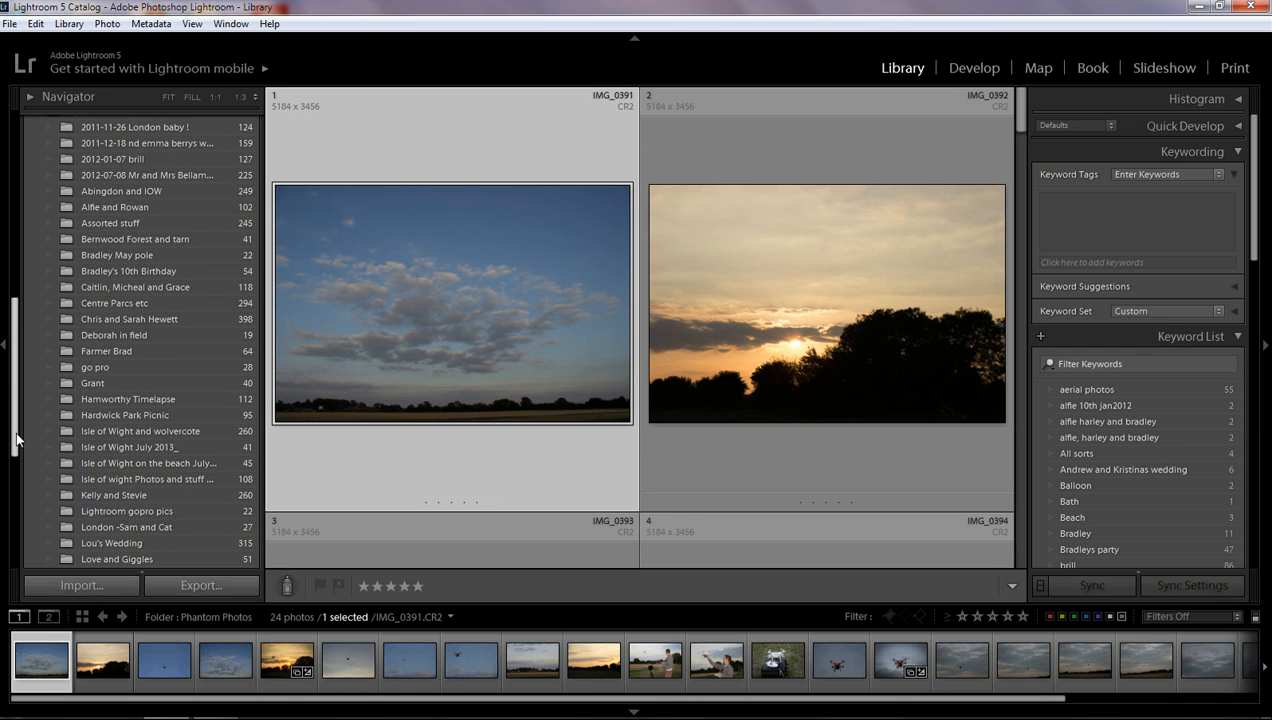
click(96, 348)
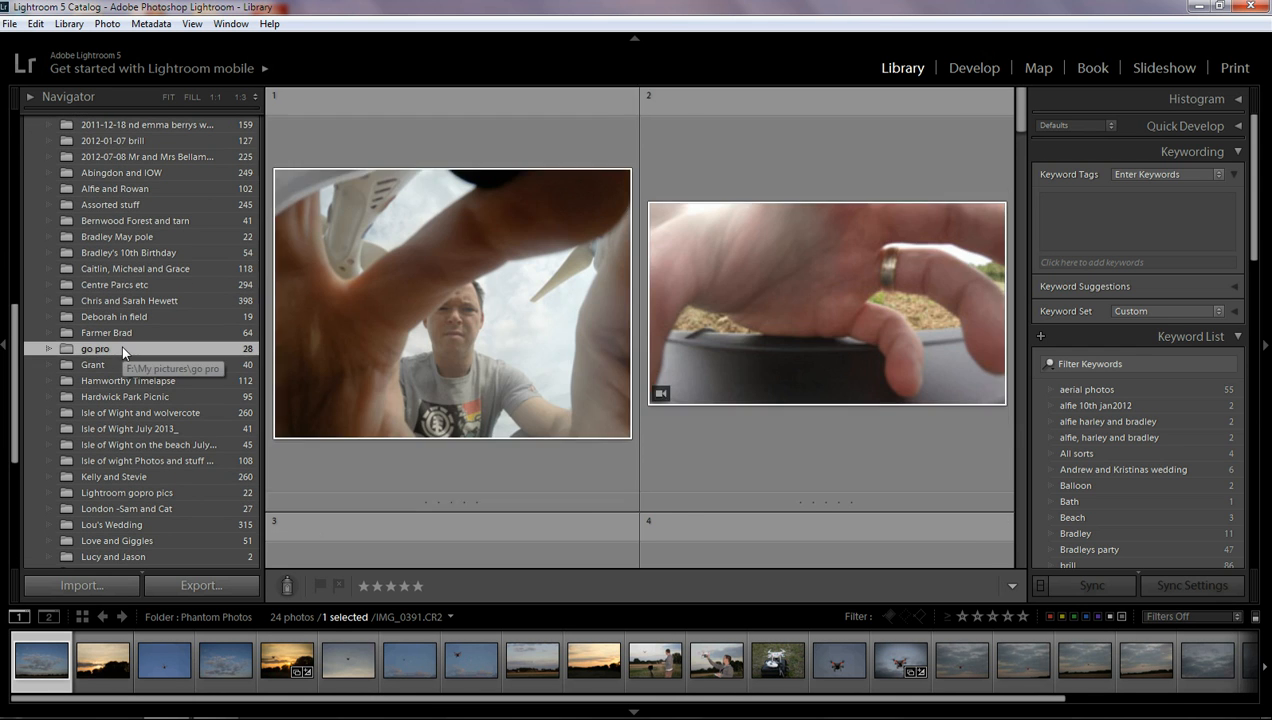
Drag the go pro folder onto the Local Disk (C:) Pictures folder, raising the move-on-disk warning.
click(96, 348)
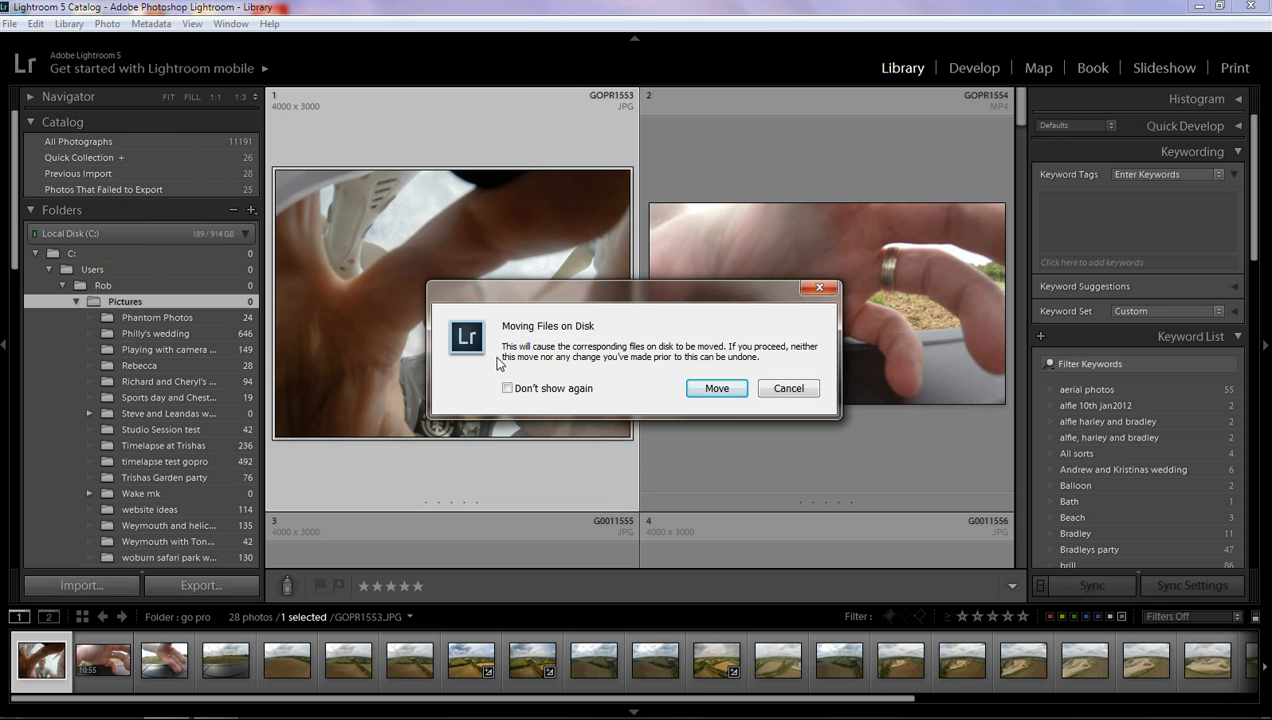
mouse_move(622, 382)
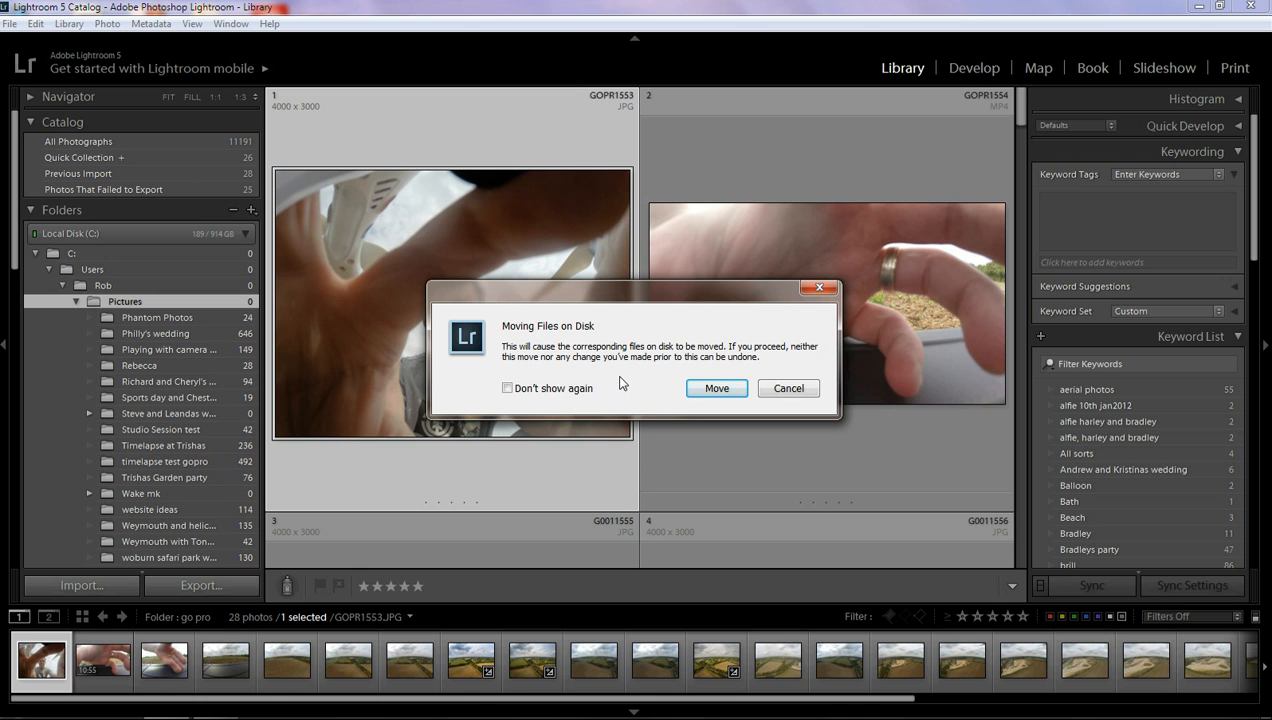
mouse_move(668, 402)
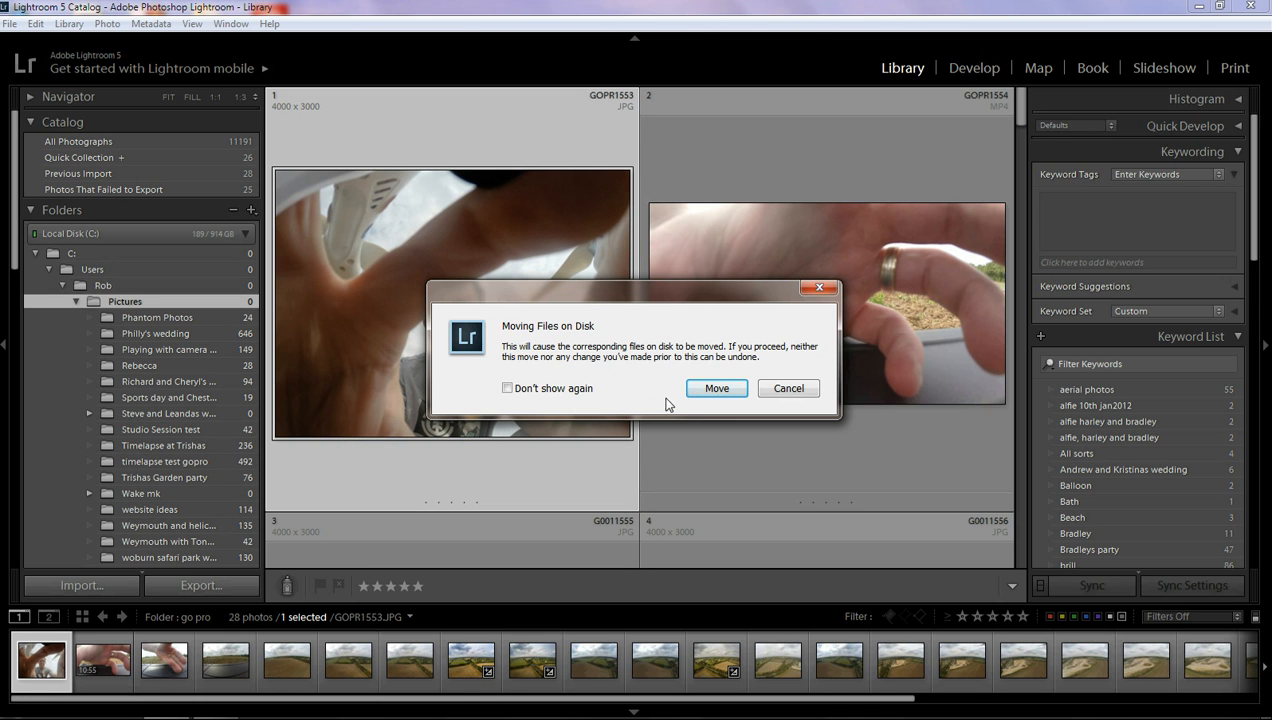
Confirm Move so the go pro folder relocates into the C drive Pictures folder.
click(716, 388)
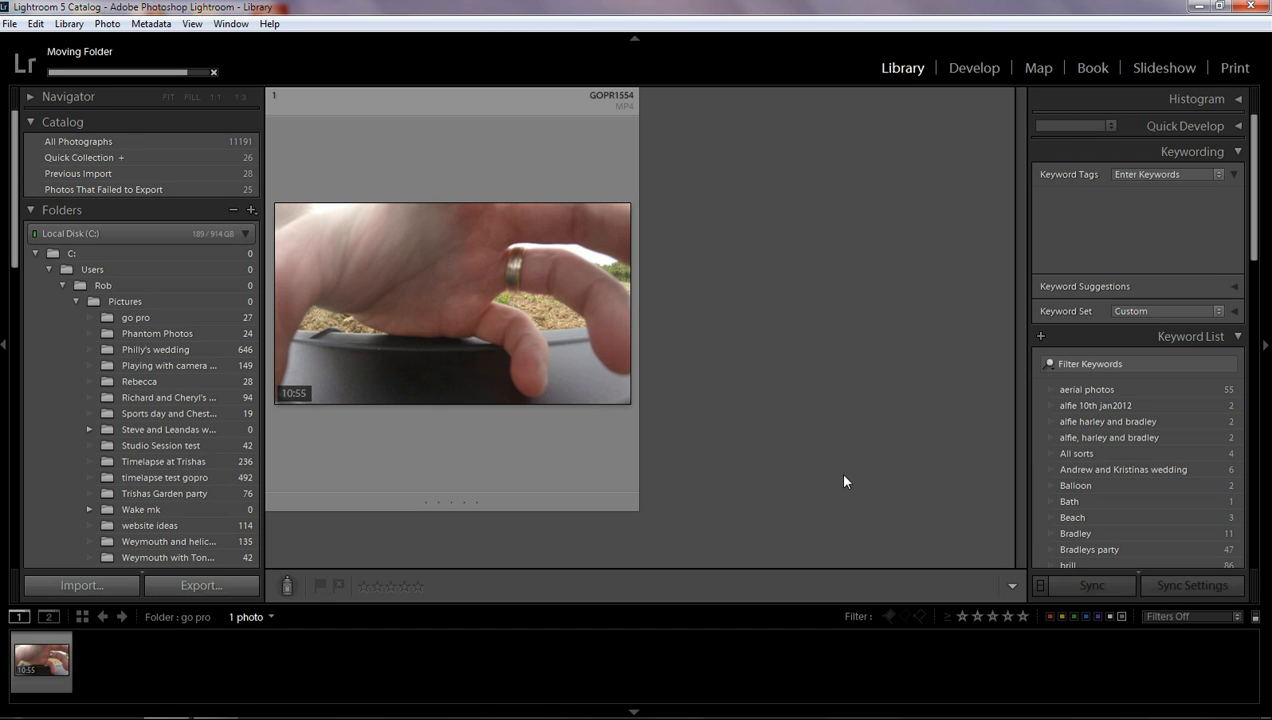
mouse_move(152, 324)
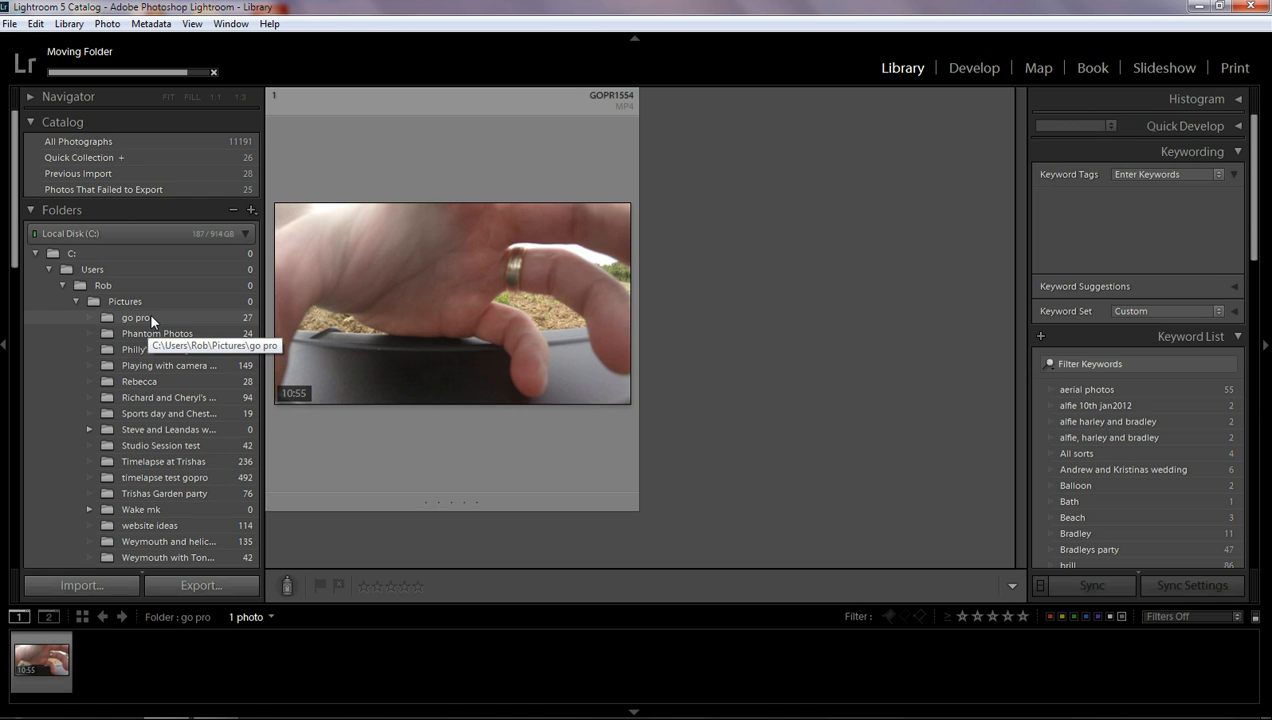
mouse_move(188, 316)
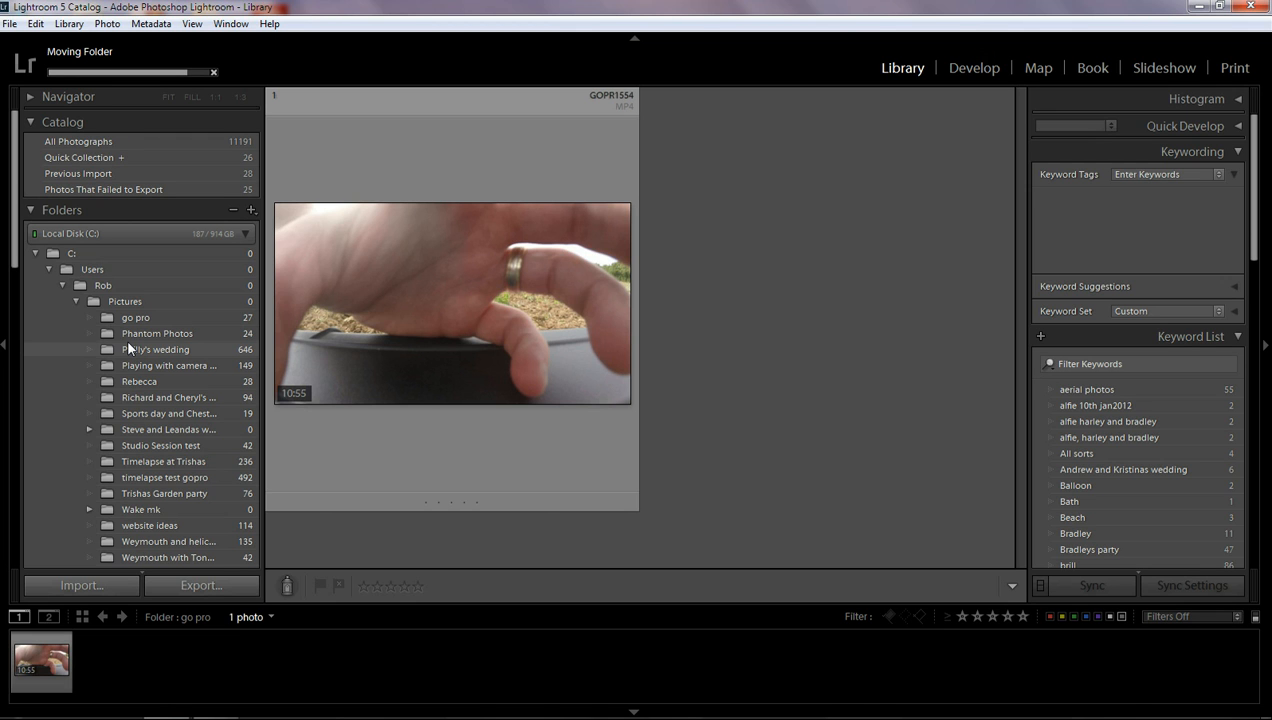
mouse_move(12, 260)
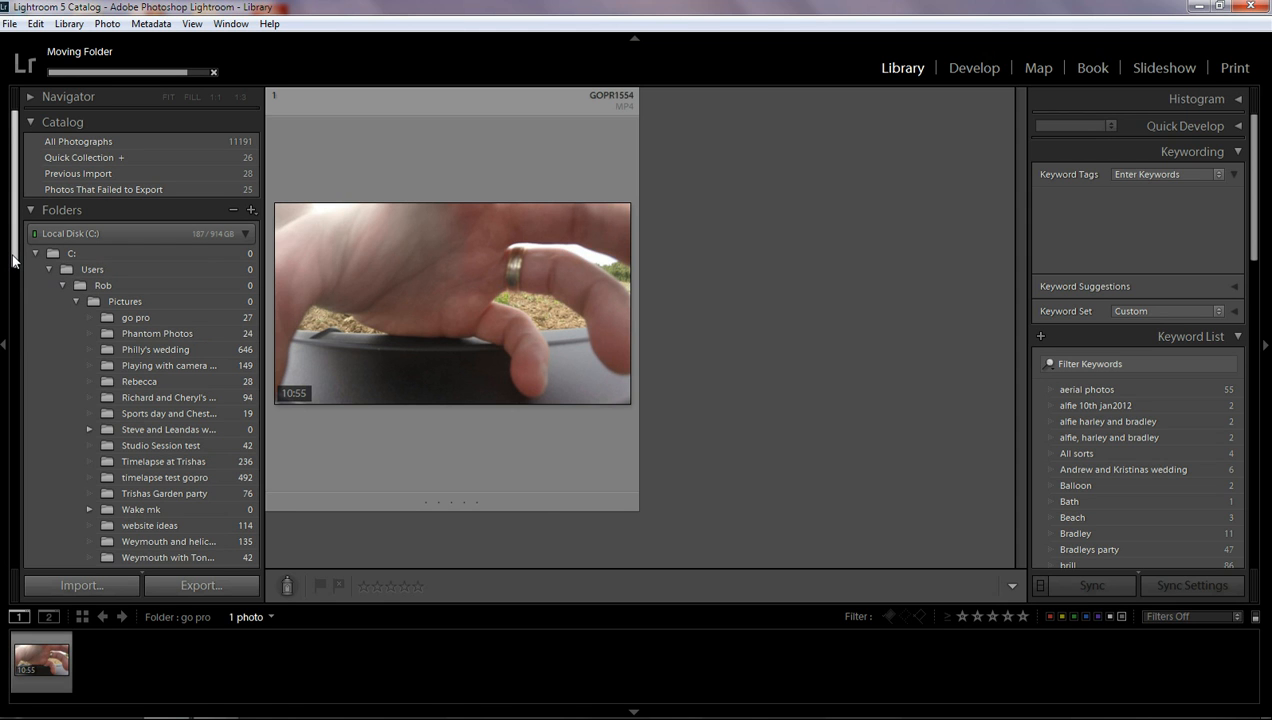